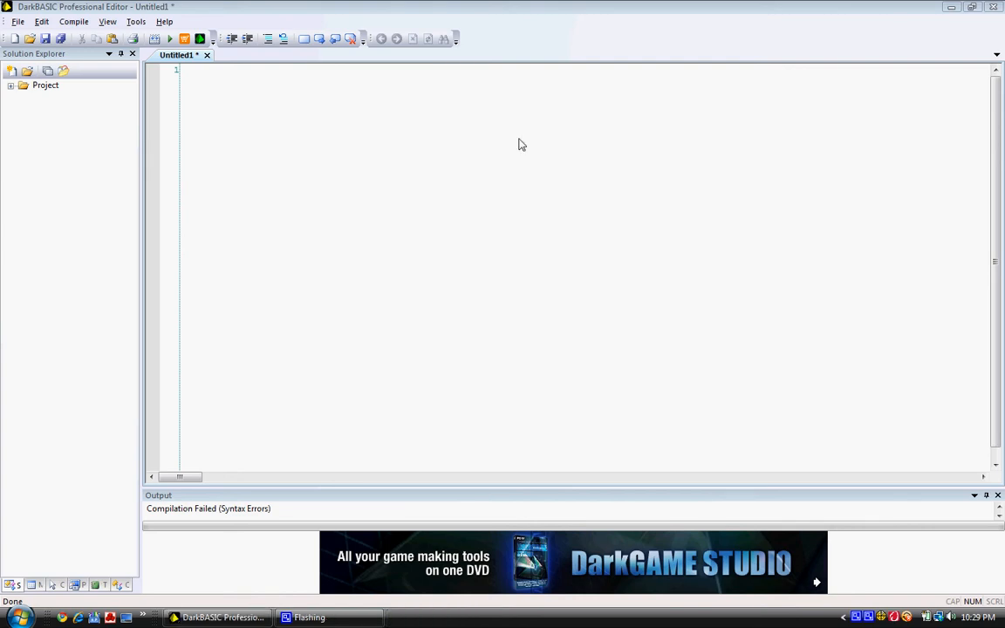
mouse_move(343, 97)
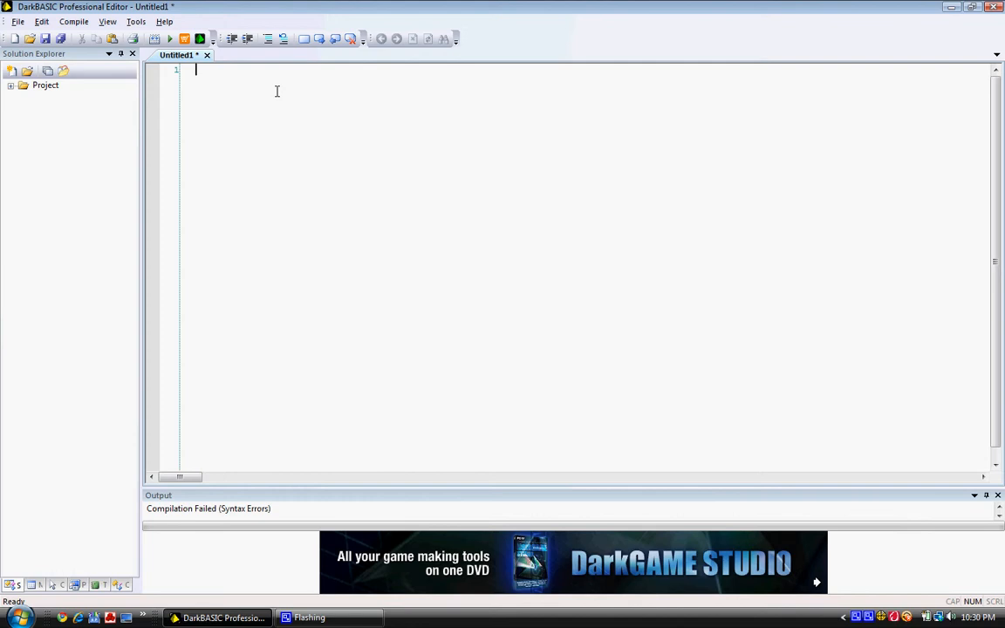
mouse_move(275, 96)
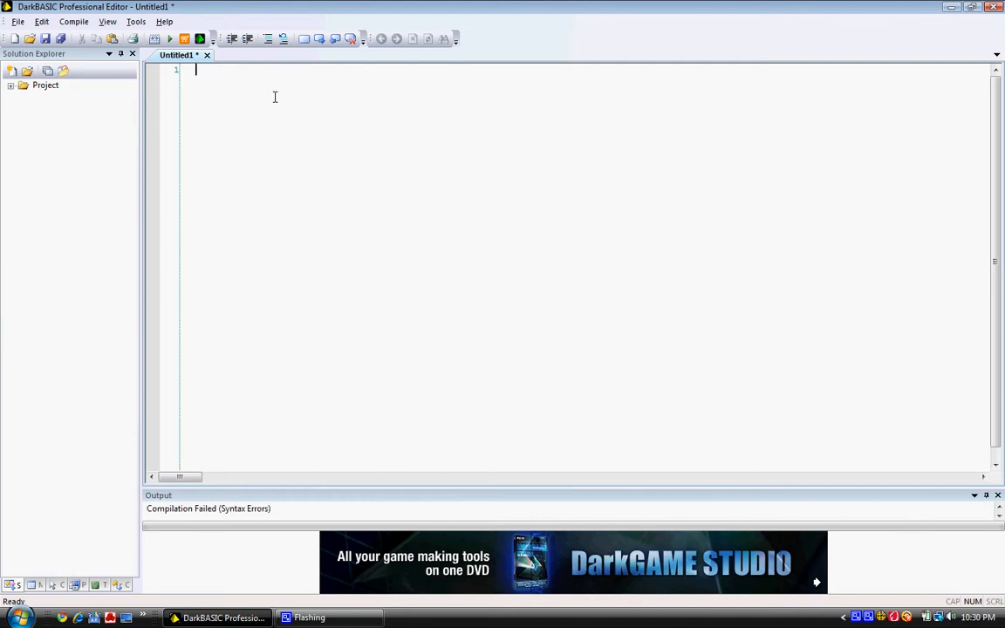
mouse_move(196, 70)
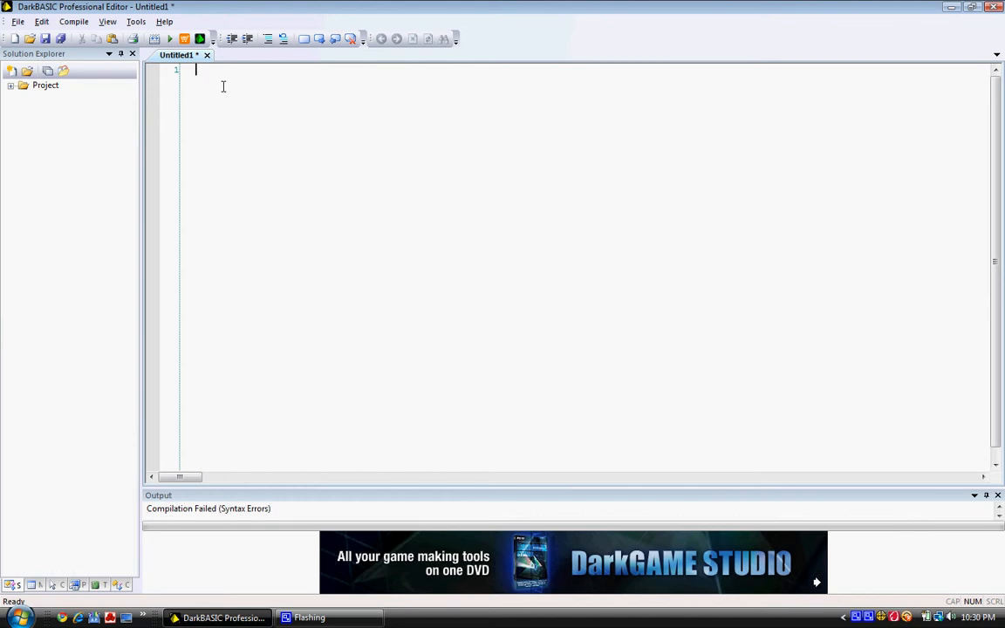
mouse_move(224, 91)
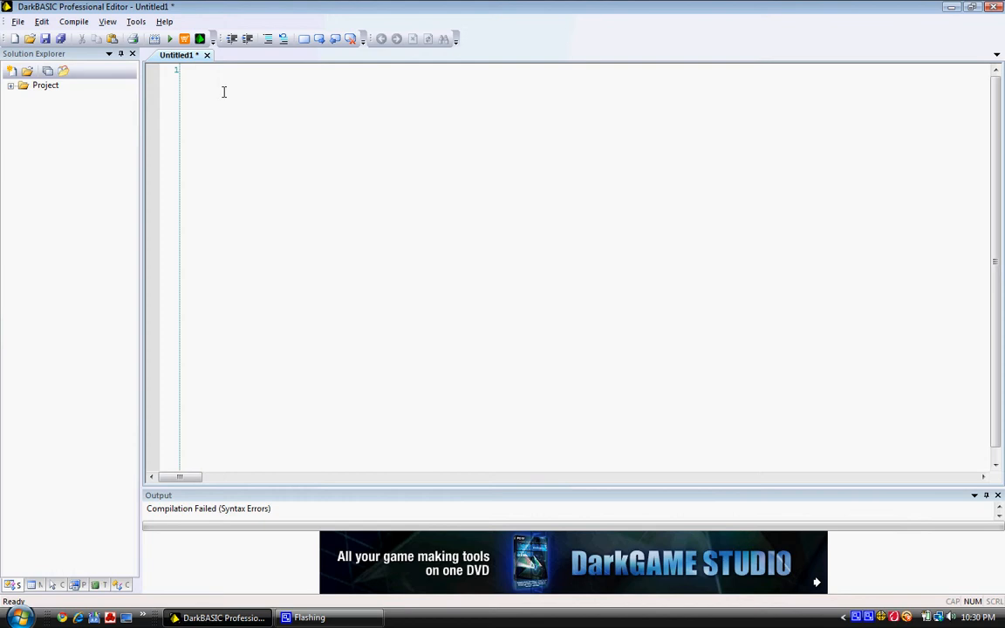
mouse_move(229, 168)
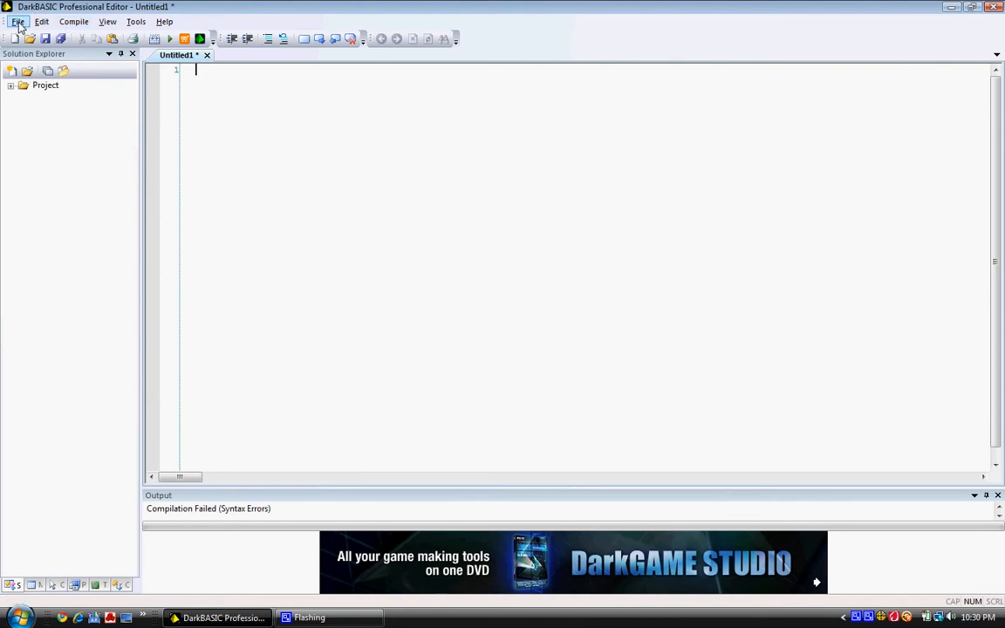
Create a new empty project named Input from the File menu
left_click(18, 21)
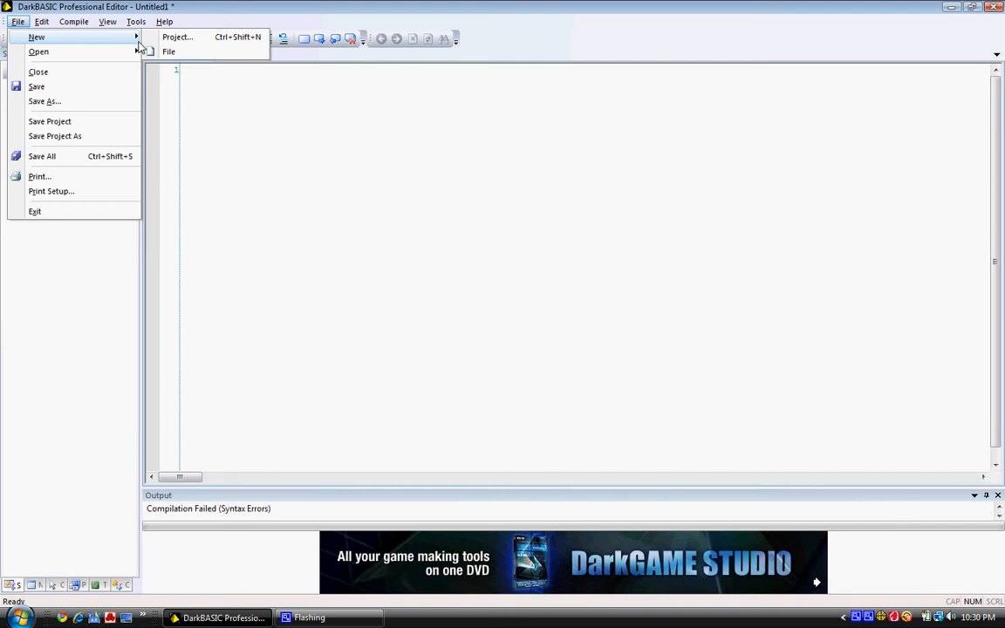
left_click(177, 37)
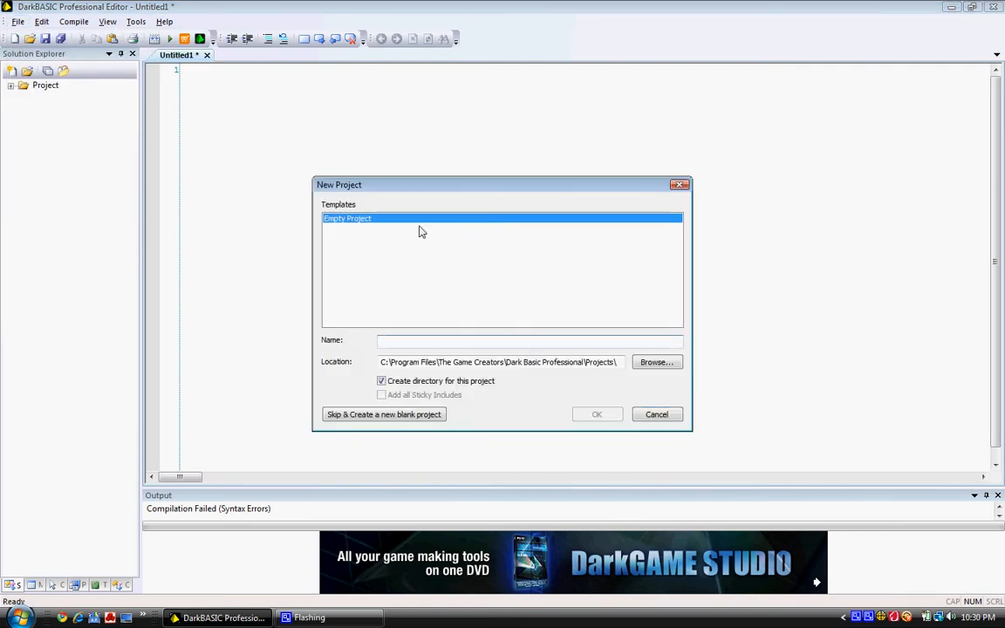
mouse_move(421, 230)
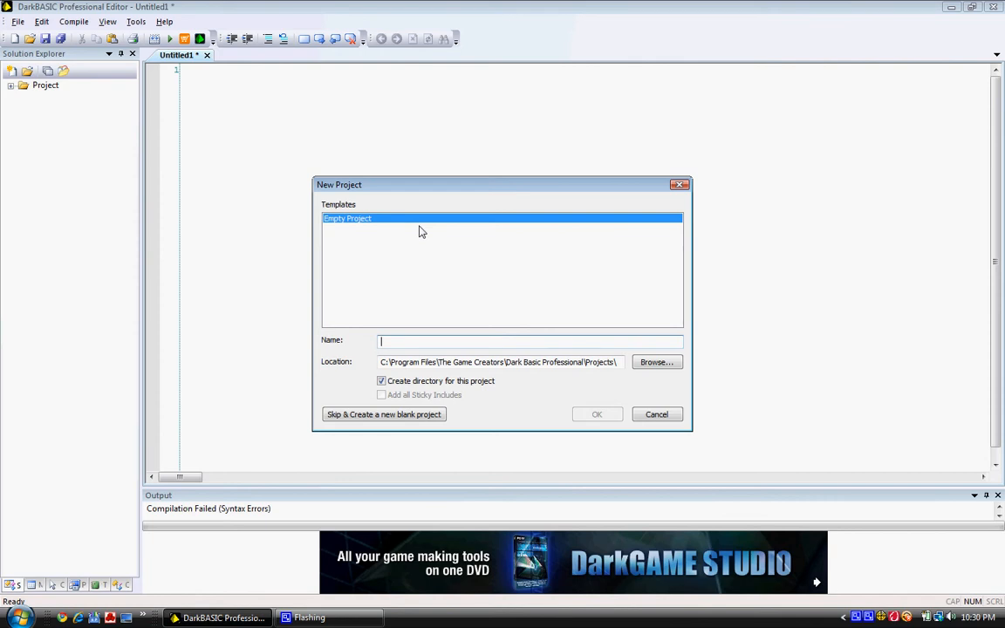
type("Input")
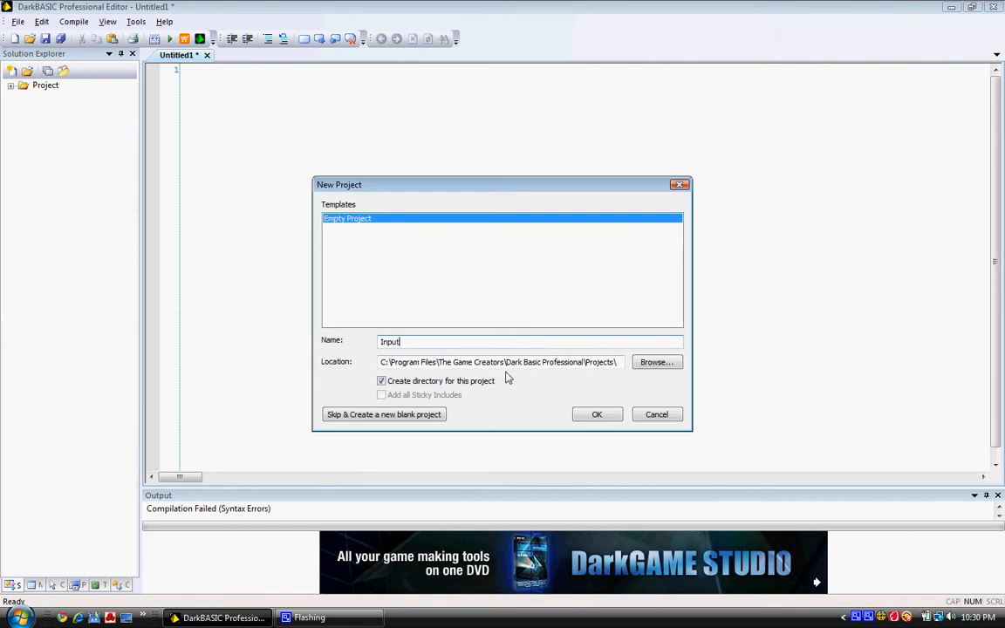
left_click(597, 414)
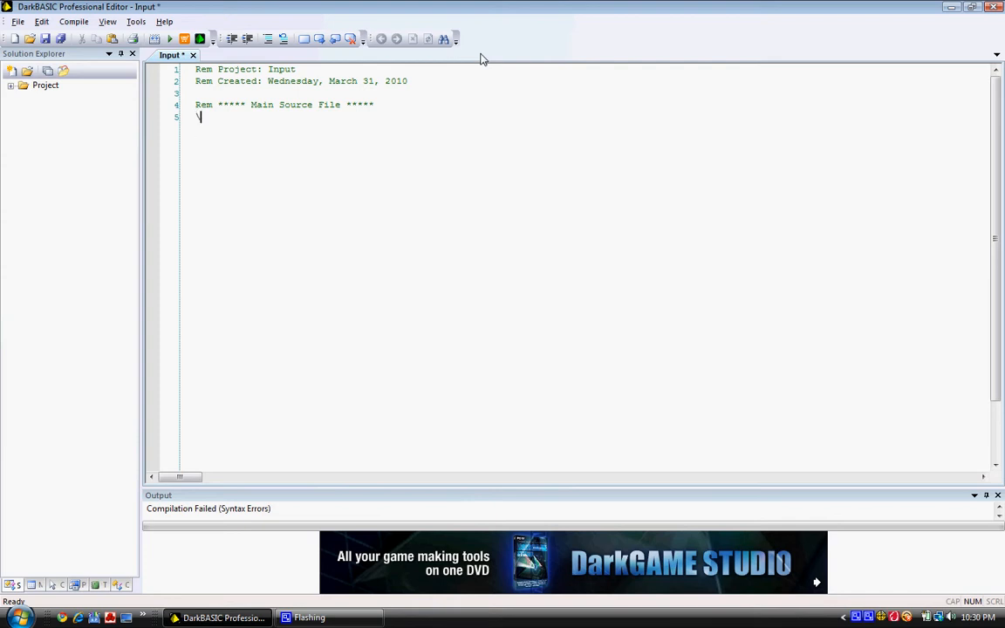
Write the comment 'rem The input program' on line 5
key("Backspace")
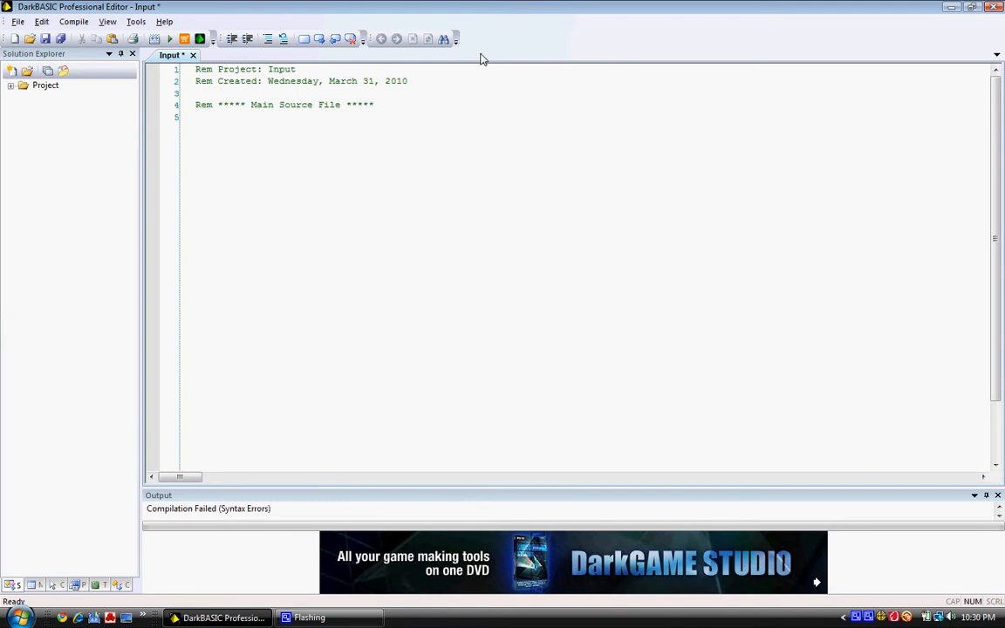
left_click(196, 116)
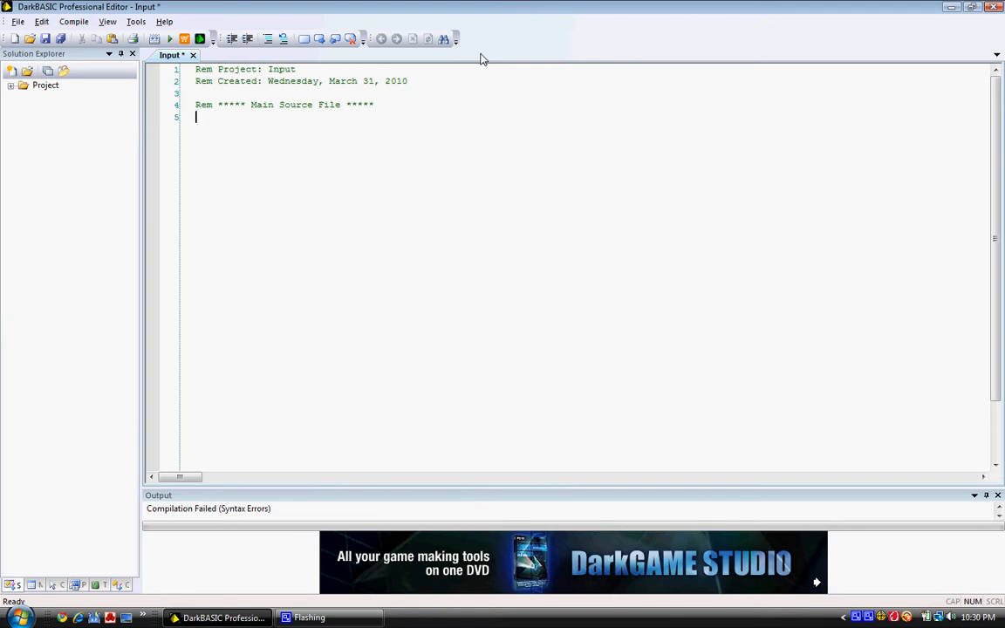
type("rem")
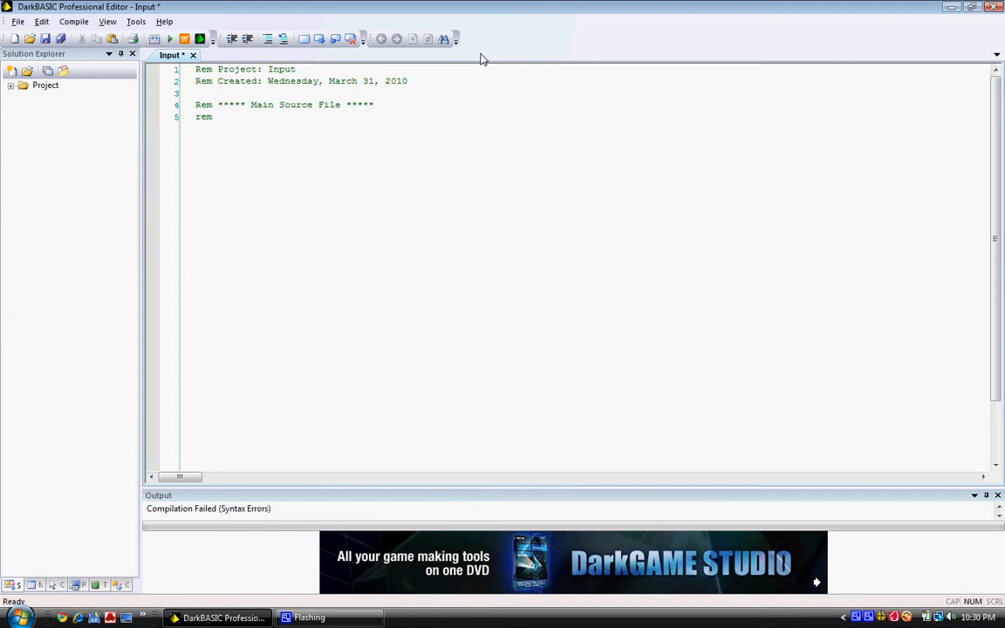
type("The")
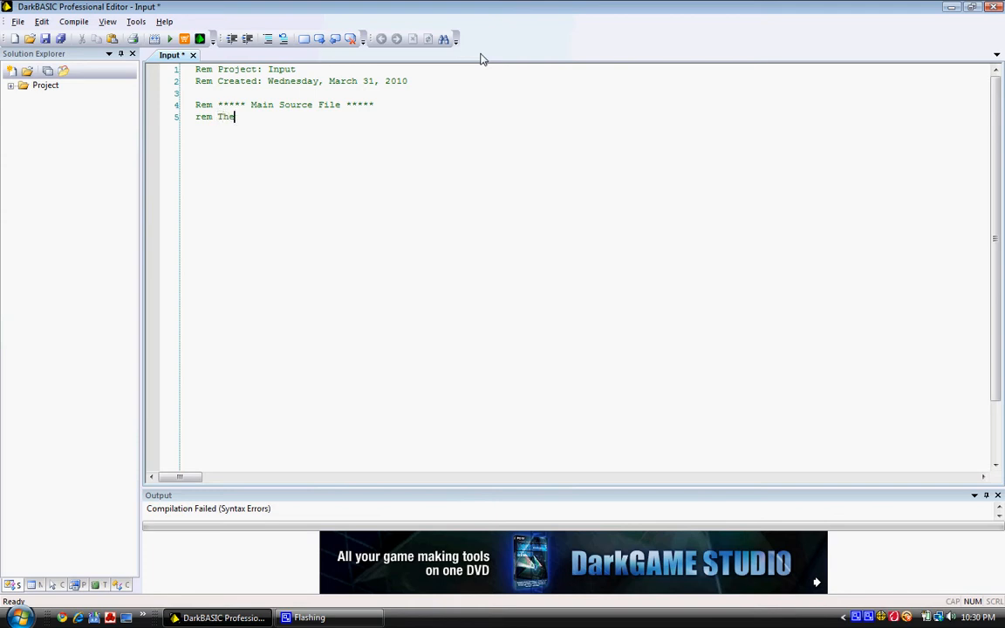
type("input")
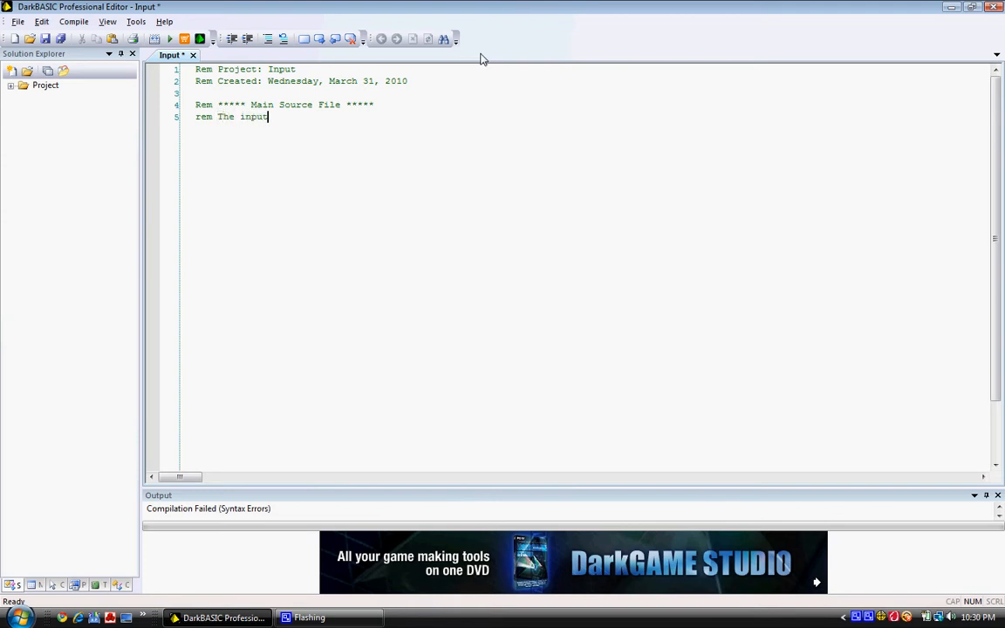
type("program")
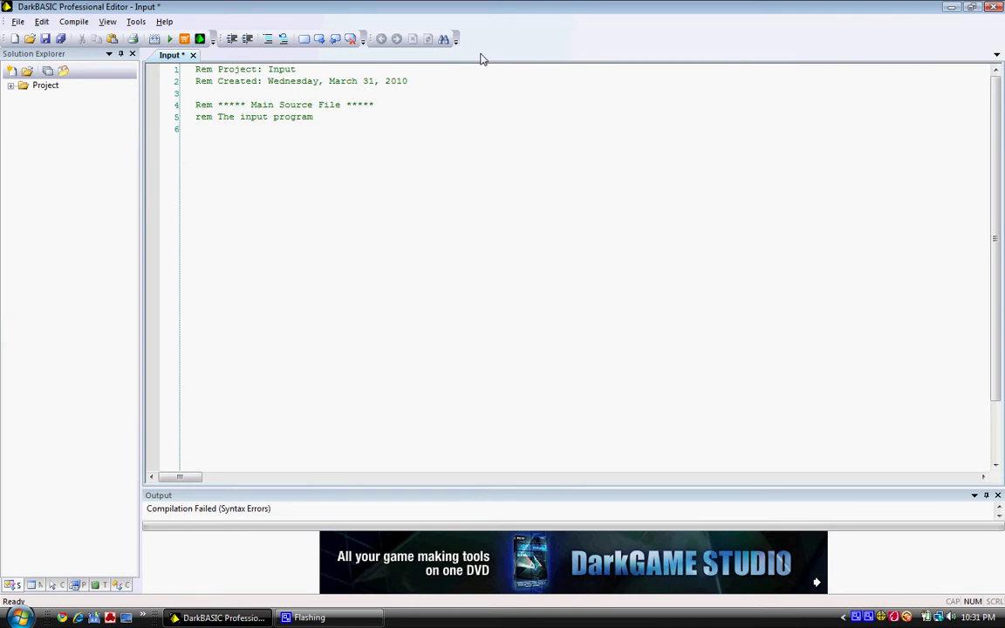
Type input "What is your name?";name$ on line 6 and start a new line
type("input")
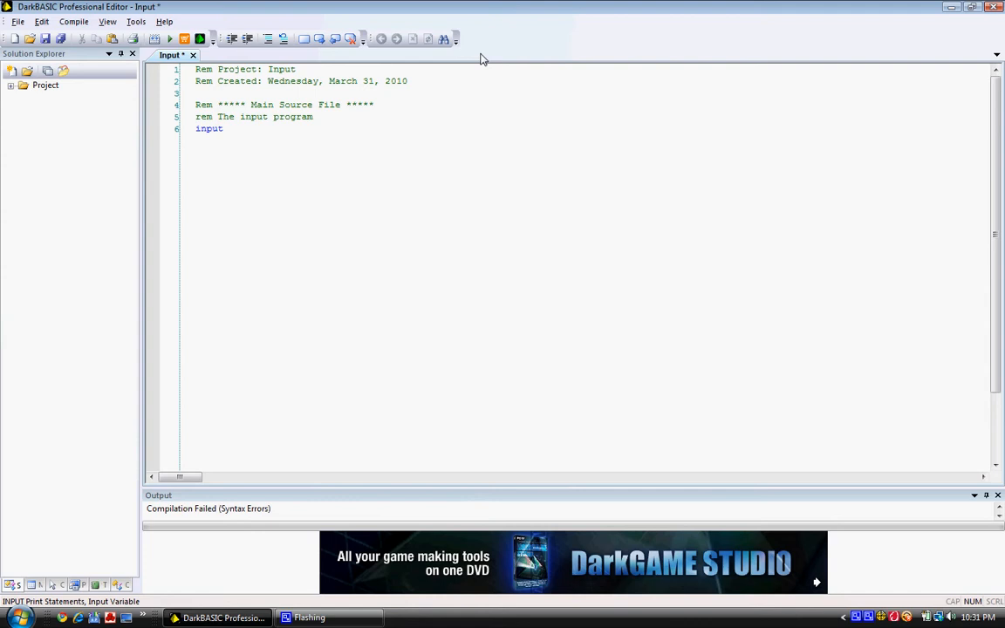
type("\"")
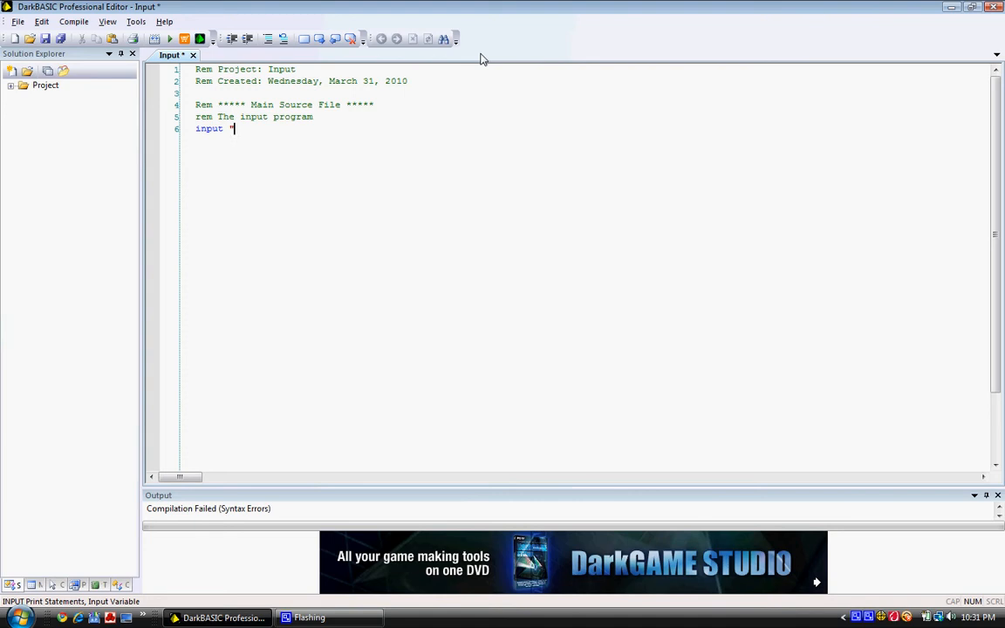
type("What")
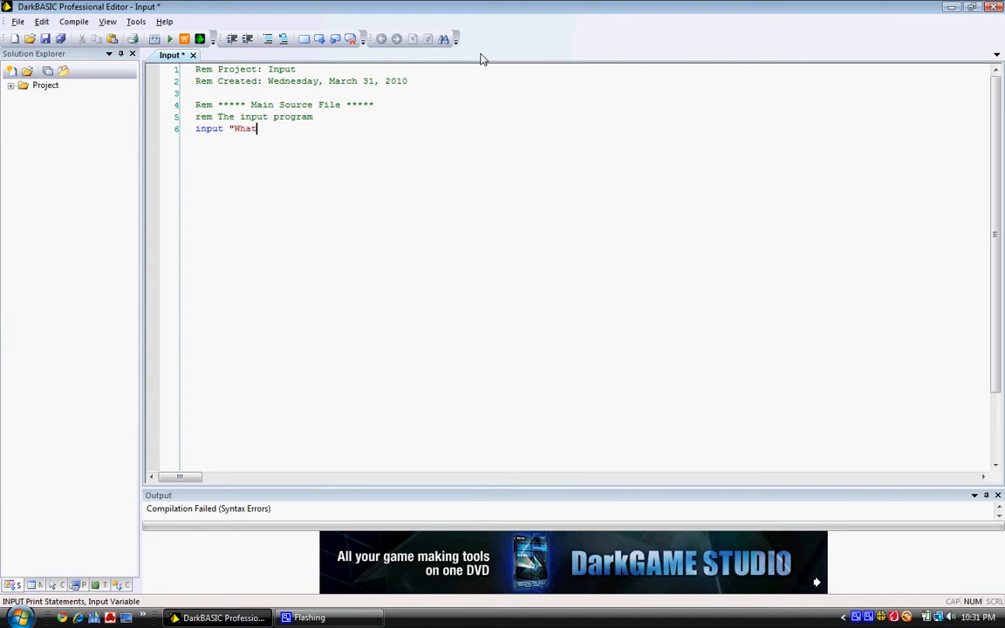
type("is your")
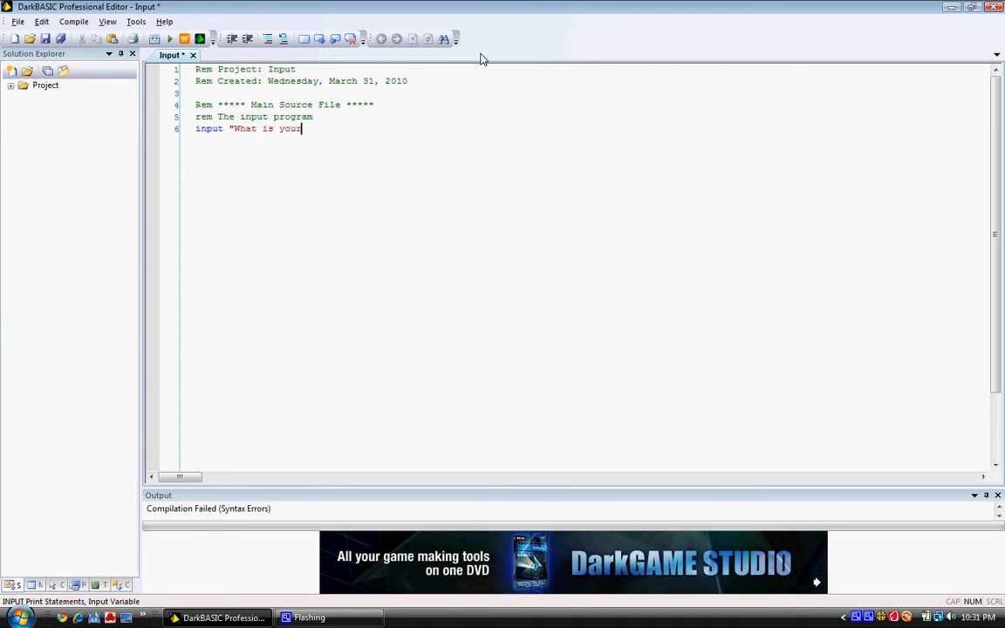
type("na")
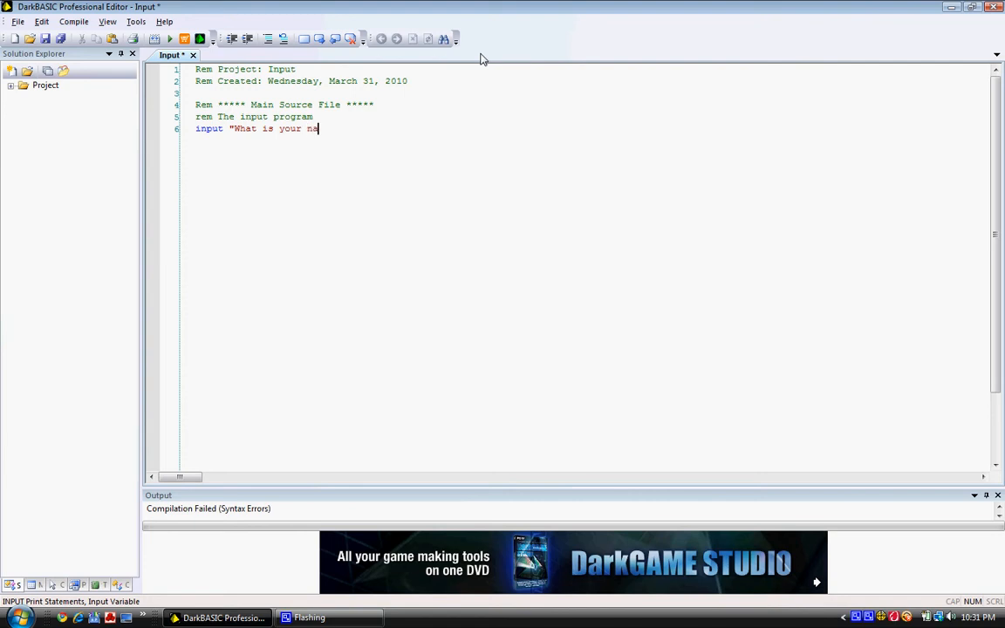
type("me?")
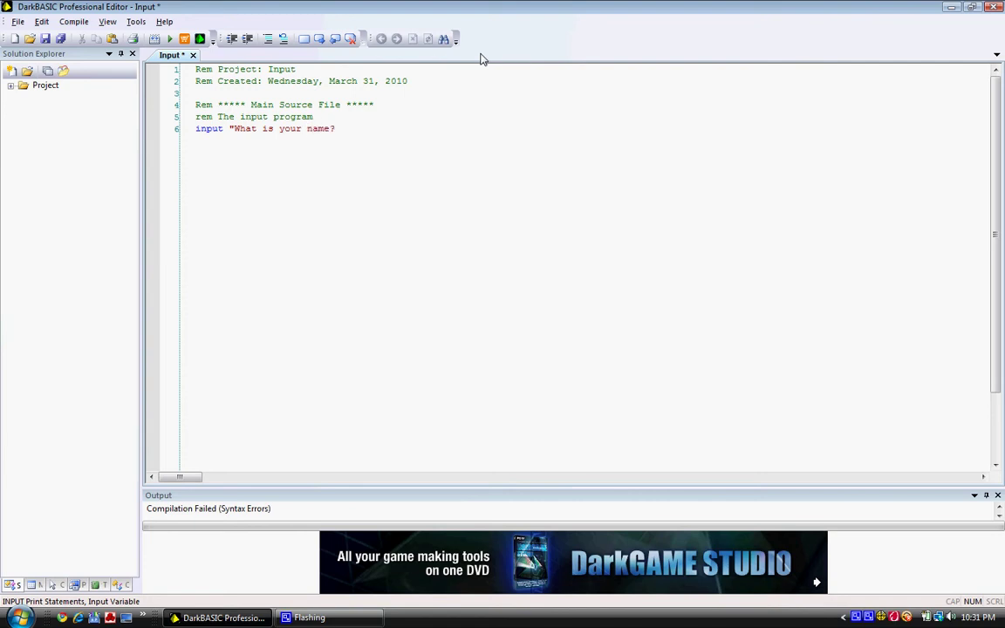
type(";")
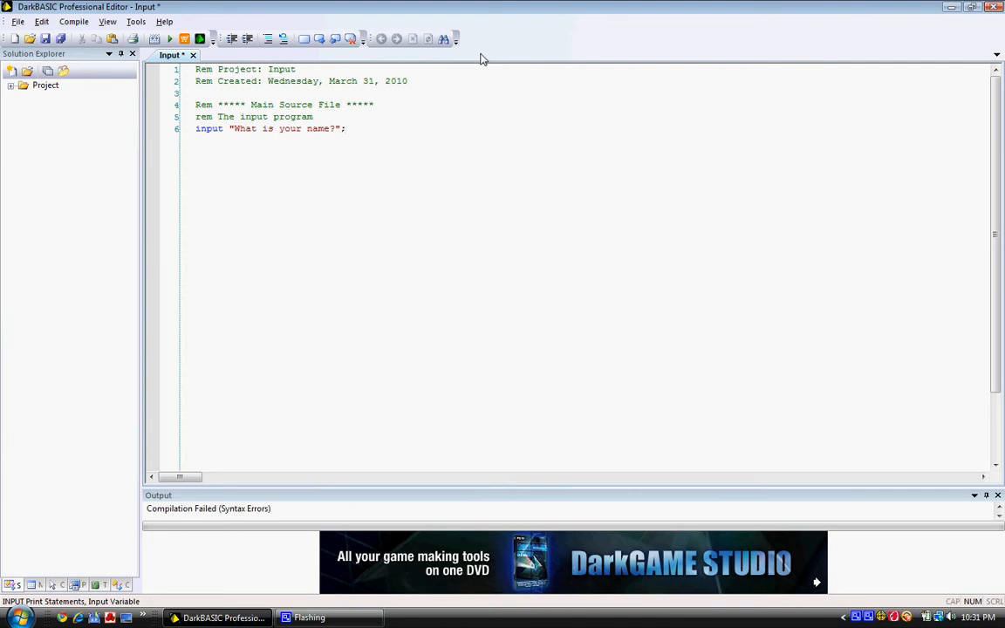
type("name")
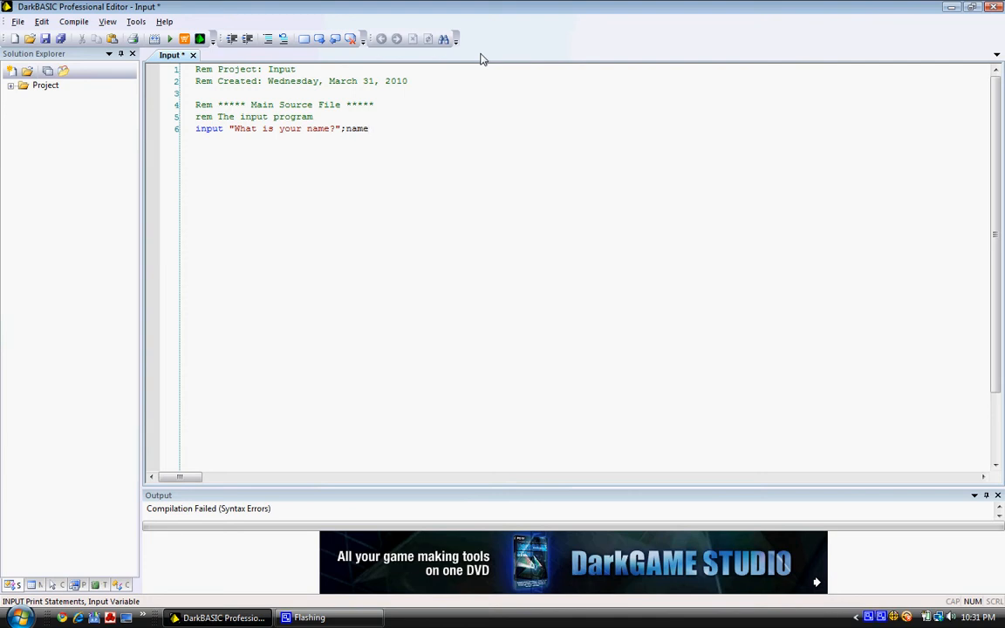
type("$")
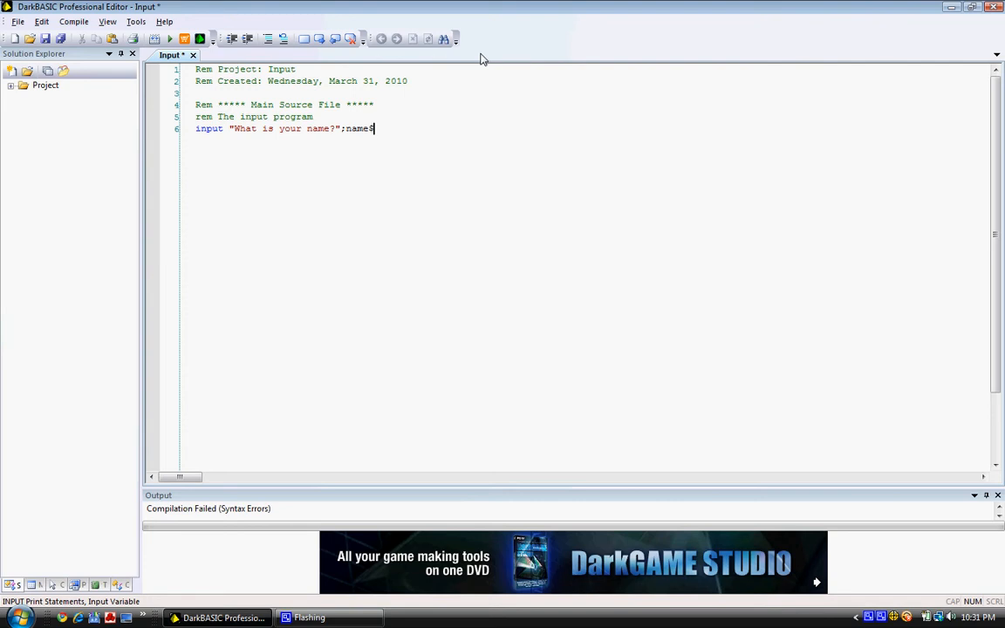
type(",")
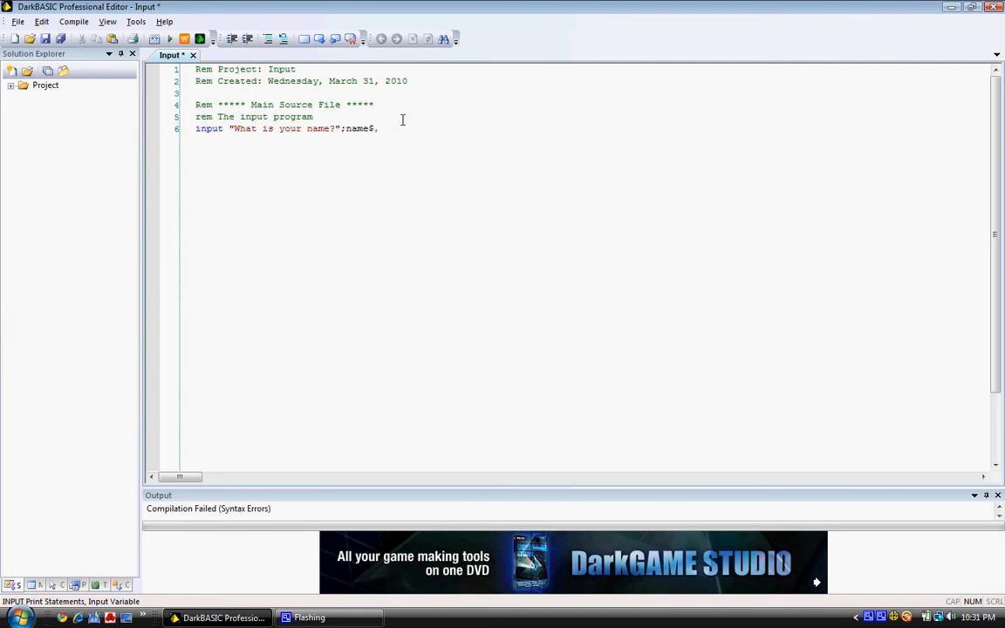
key("Return")
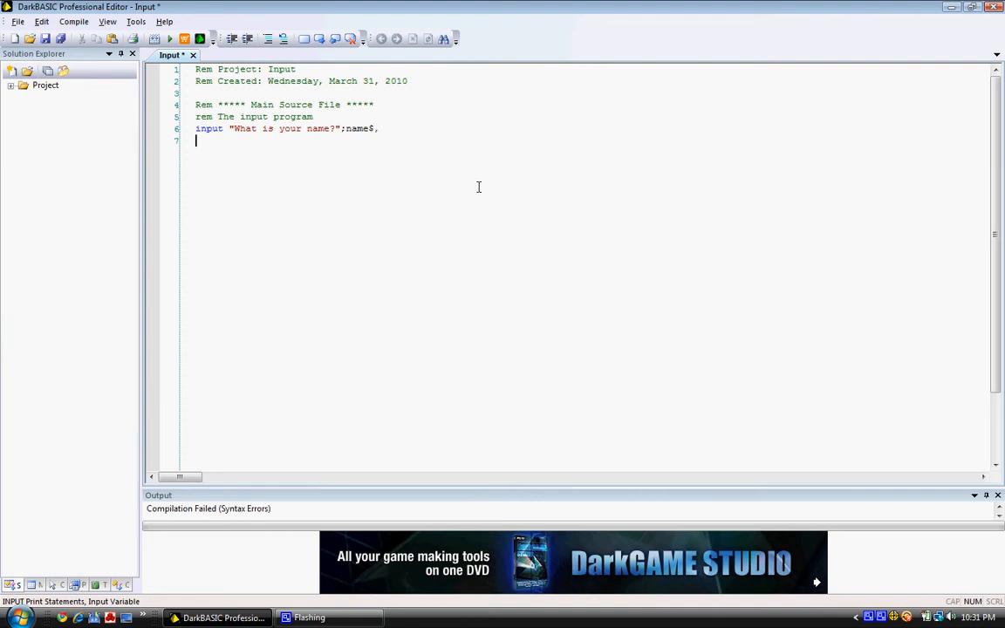
Add the line print "That is a cool name!" on line 7
type("prin")
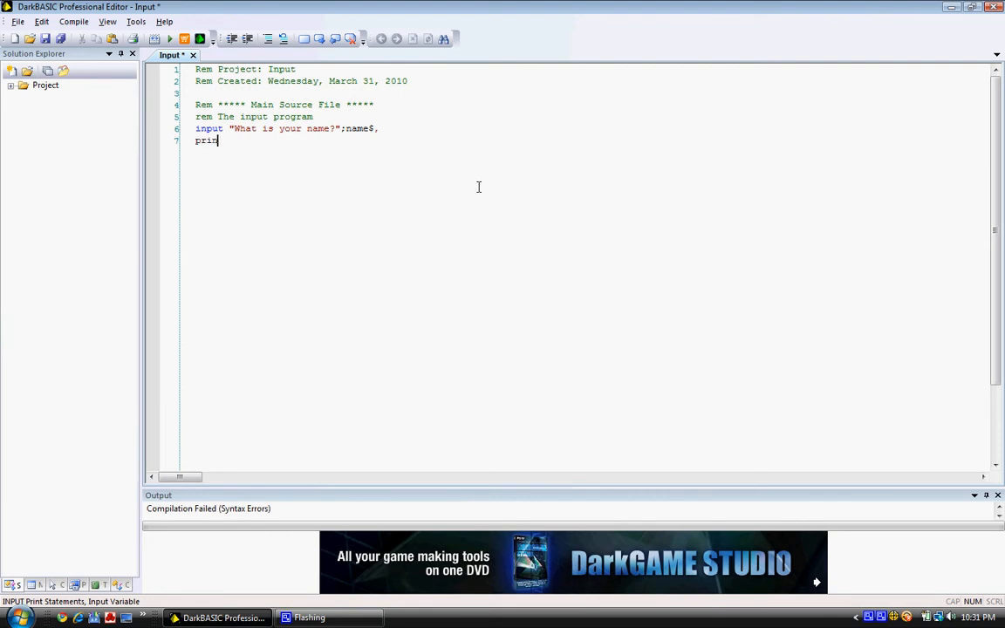
type("t")
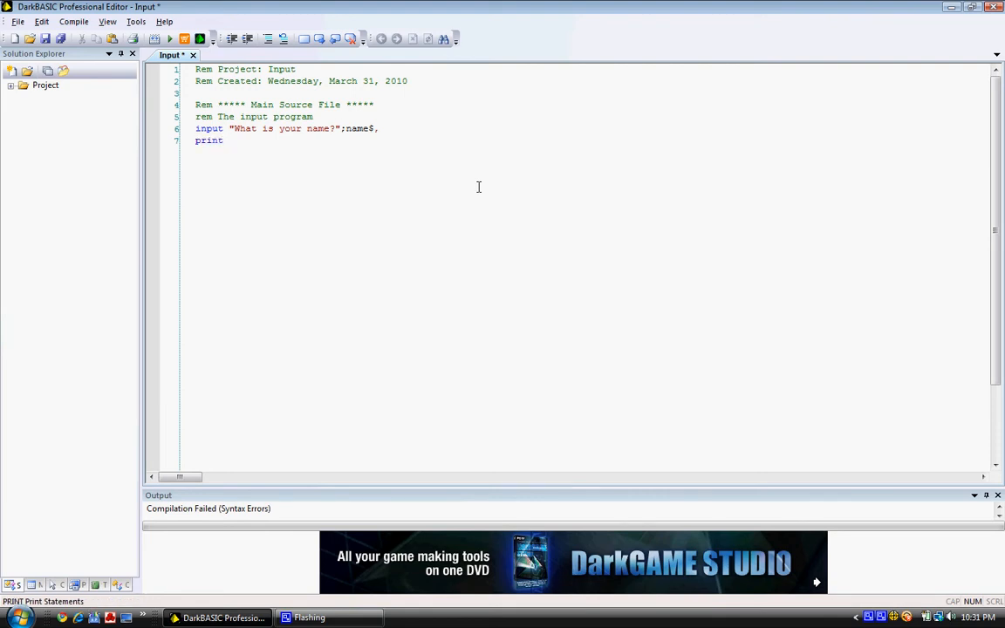
type("\"")
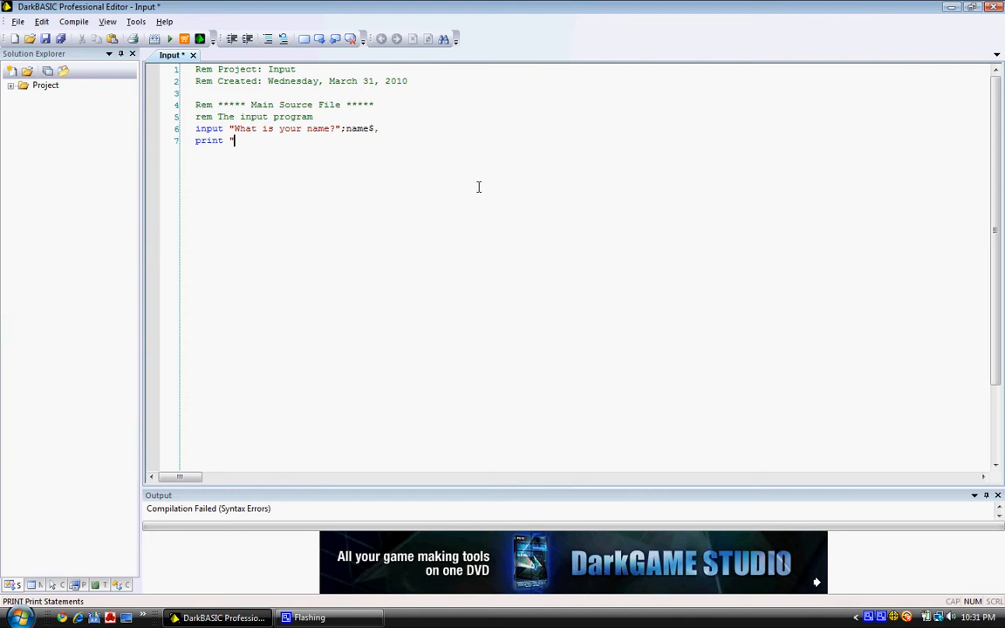
type("That is a")
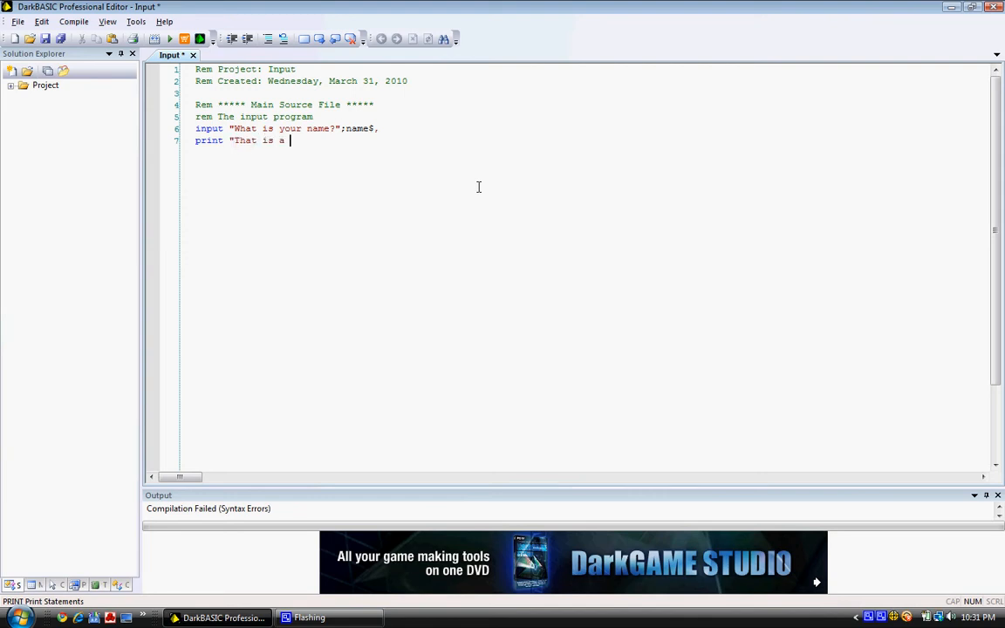
type("cool name")
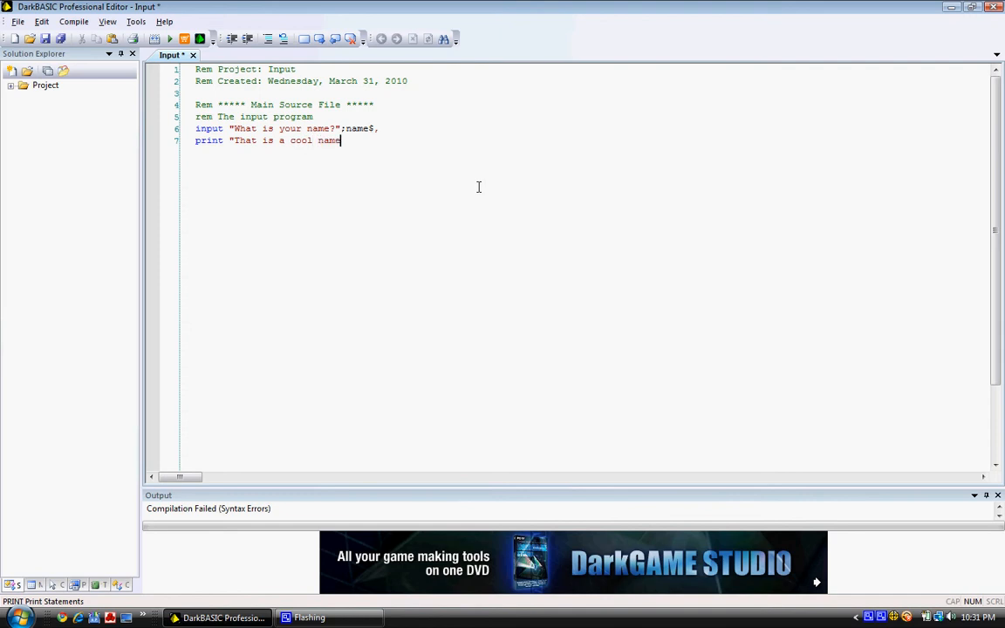
type("!\"")
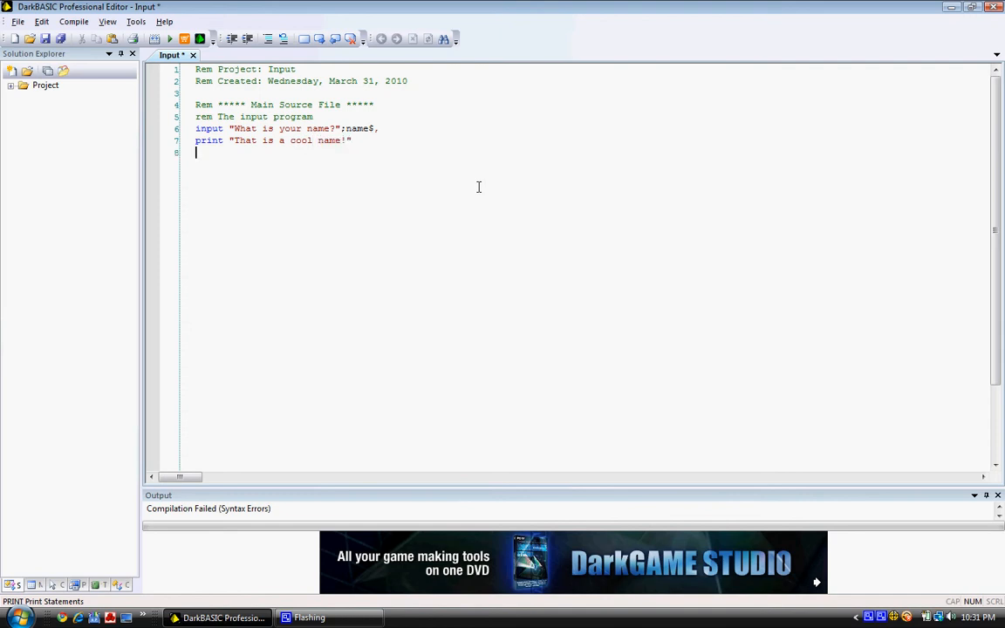
Add wait key on line 8 and Compile and Run the project
type("wait")
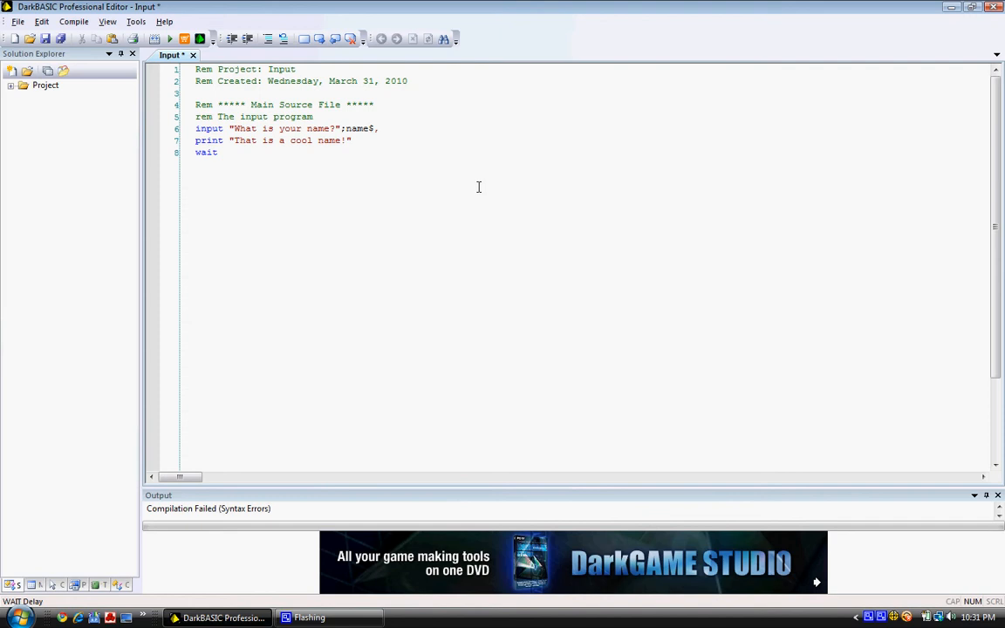
type("key")
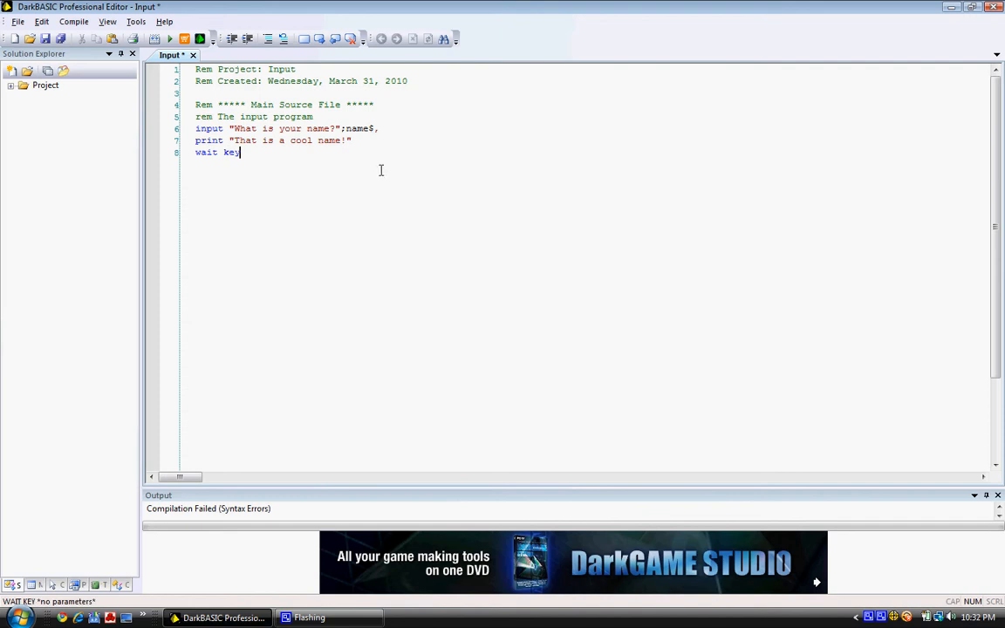
left_click(169, 39)
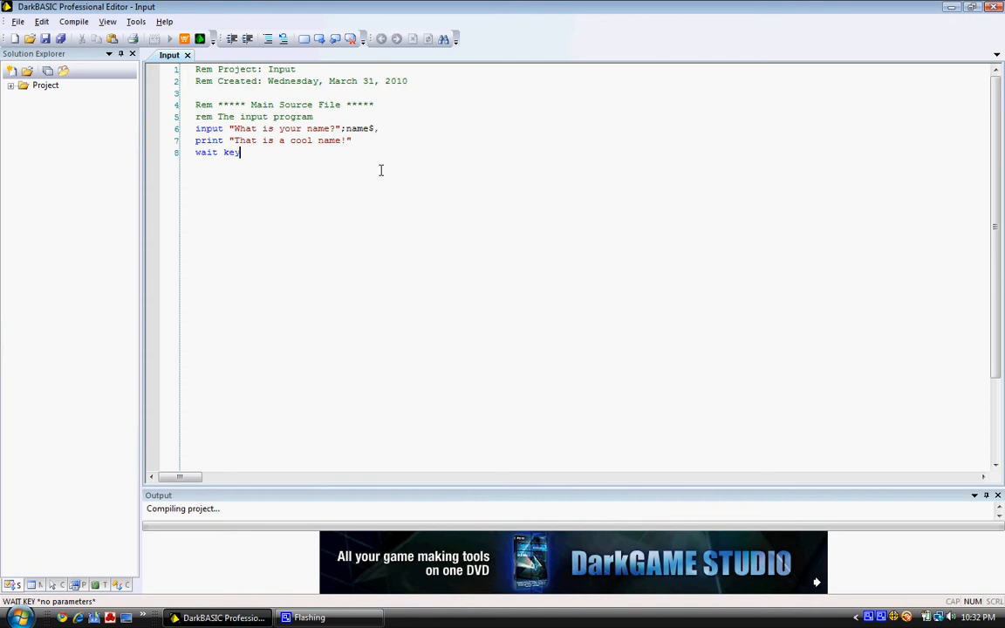
Enter the name Conner in the running program, then end it after the reply
left_click(169, 38)
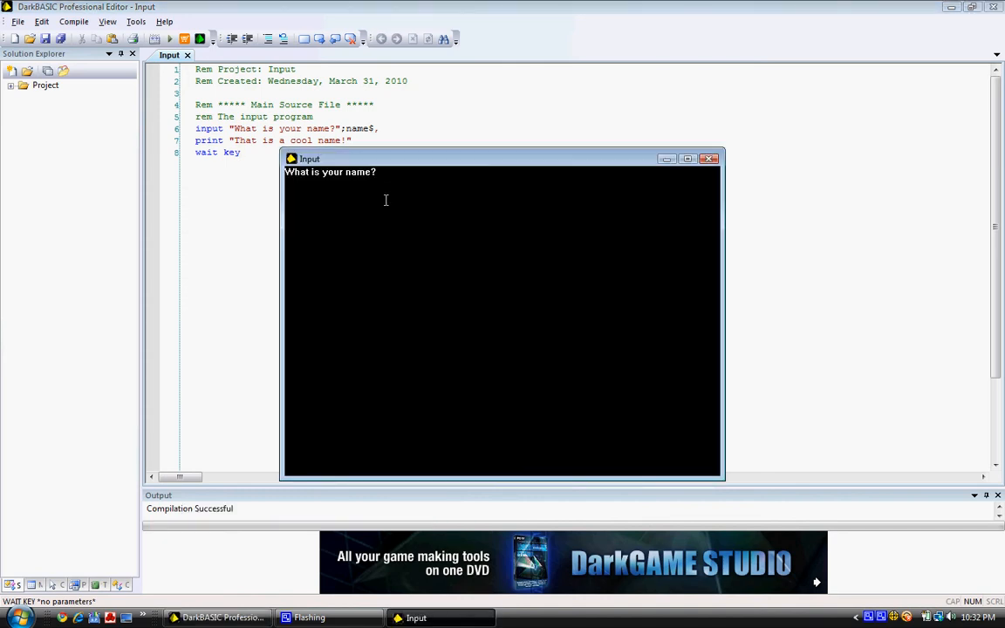
type("Conner")
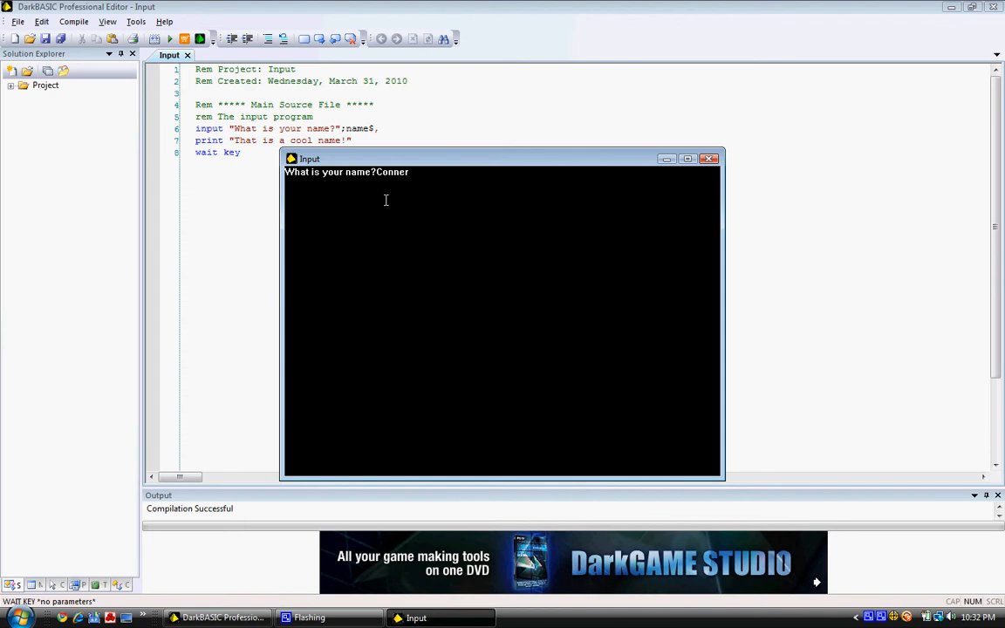
key("Return")
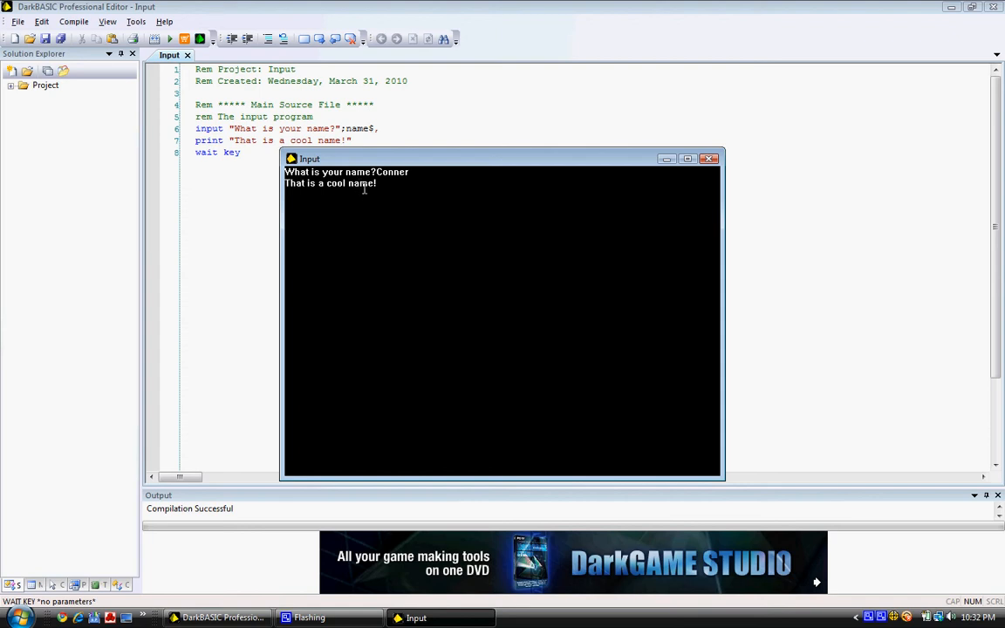
mouse_move(403, 205)
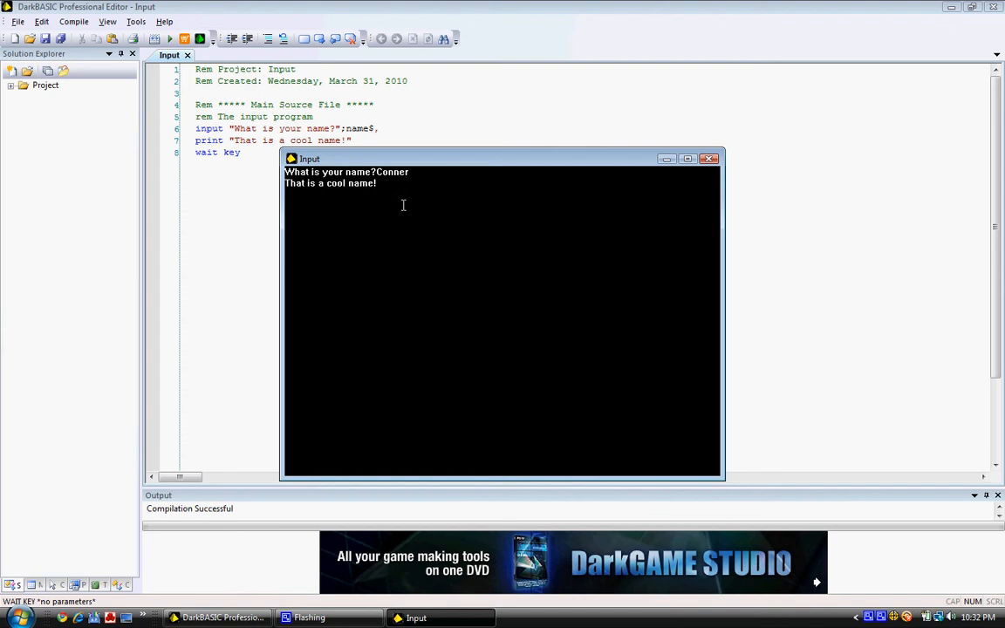
left_click(709, 158)
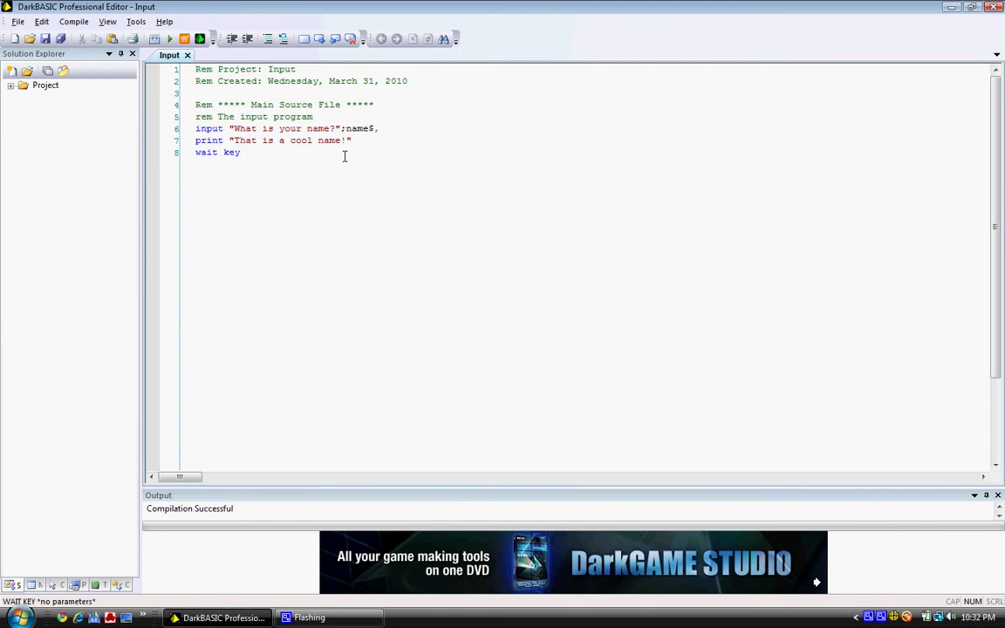
mouse_move(334, 128)
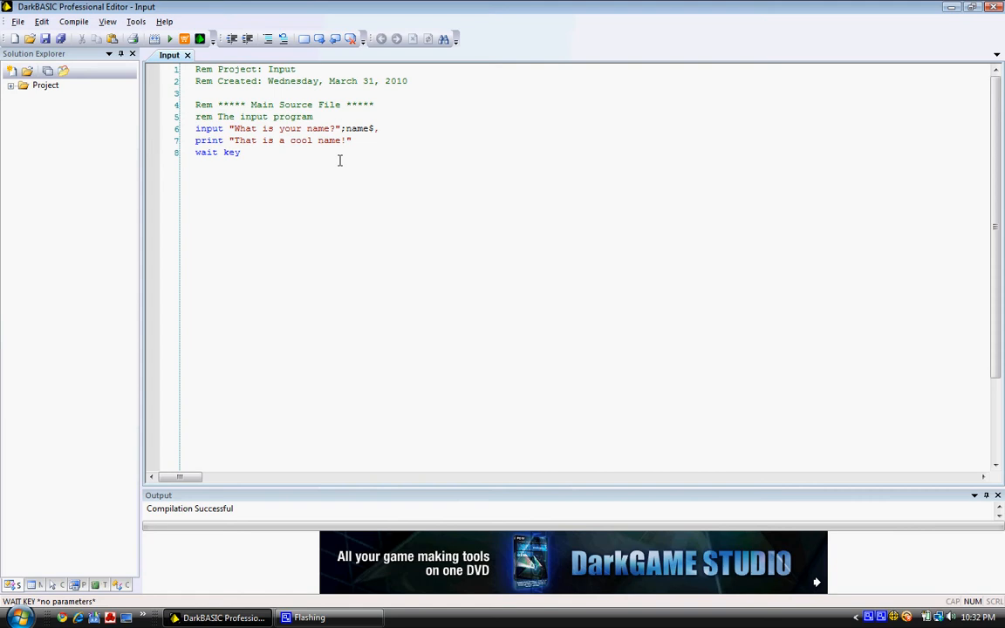
mouse_move(344, 182)
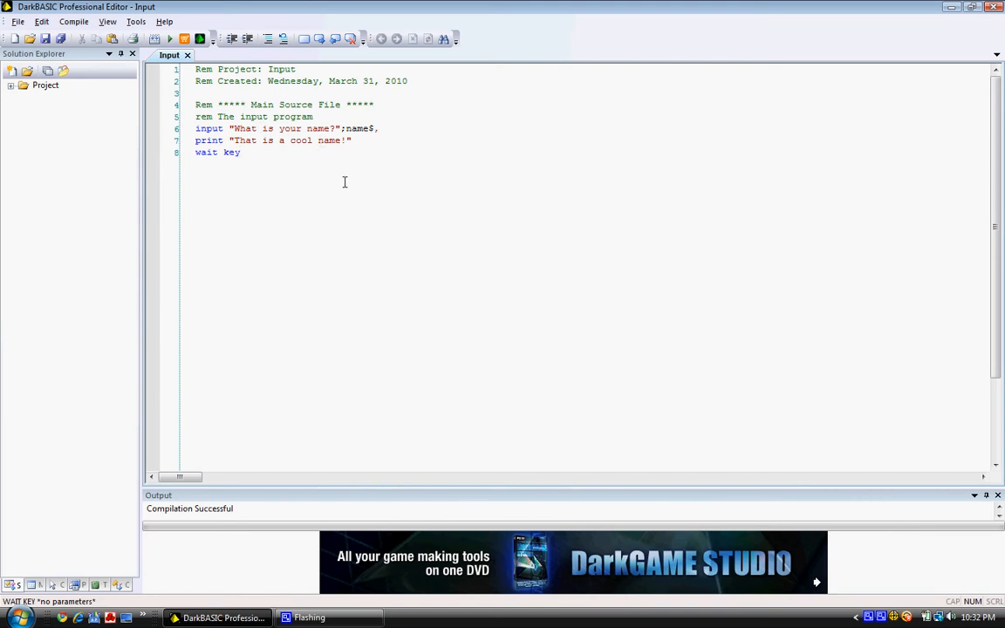
Close the program window and place the caret after line 6's question mark
left_click(241, 152)
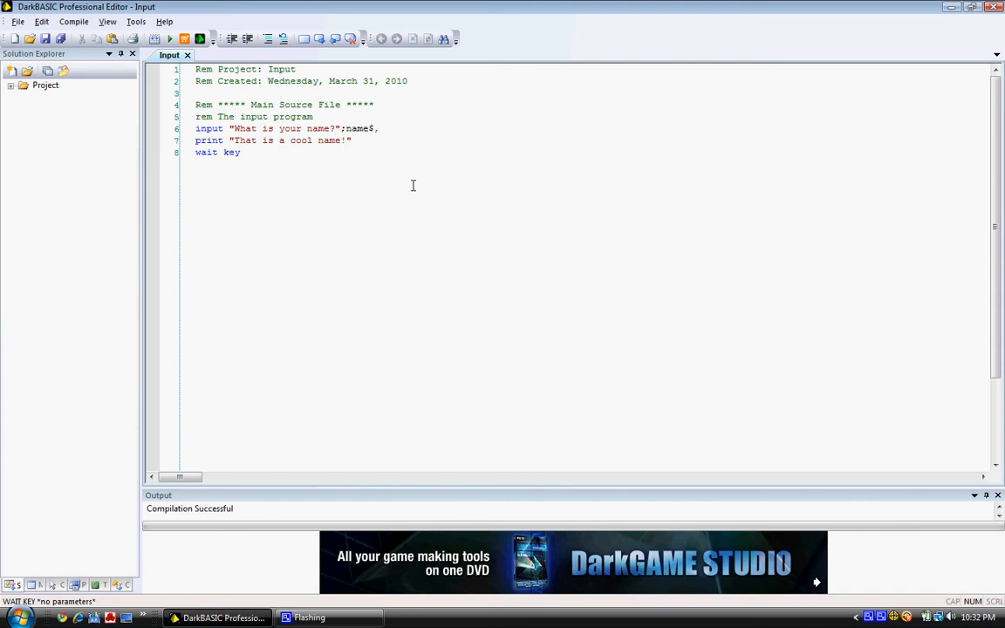
left_click(232, 128)
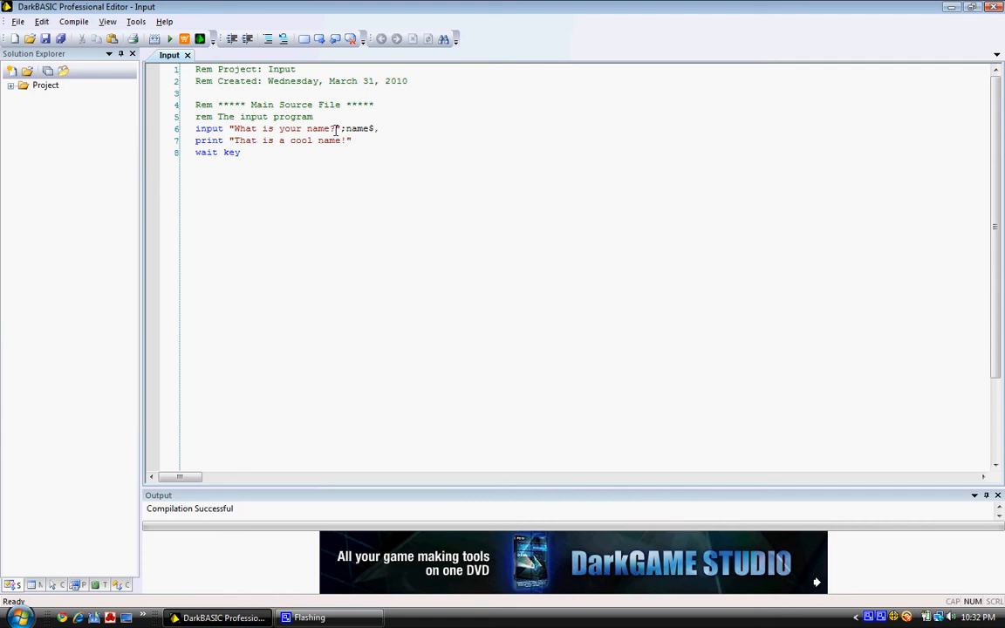
mouse_move(374, 116)
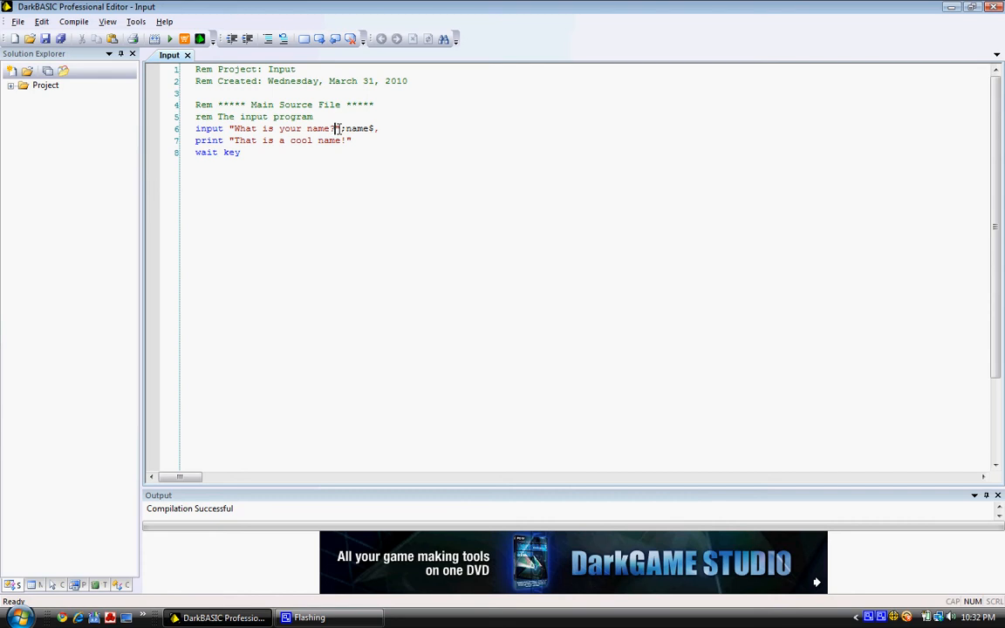
Add a space after the question mark in the prompt and rerun the program
type("?")
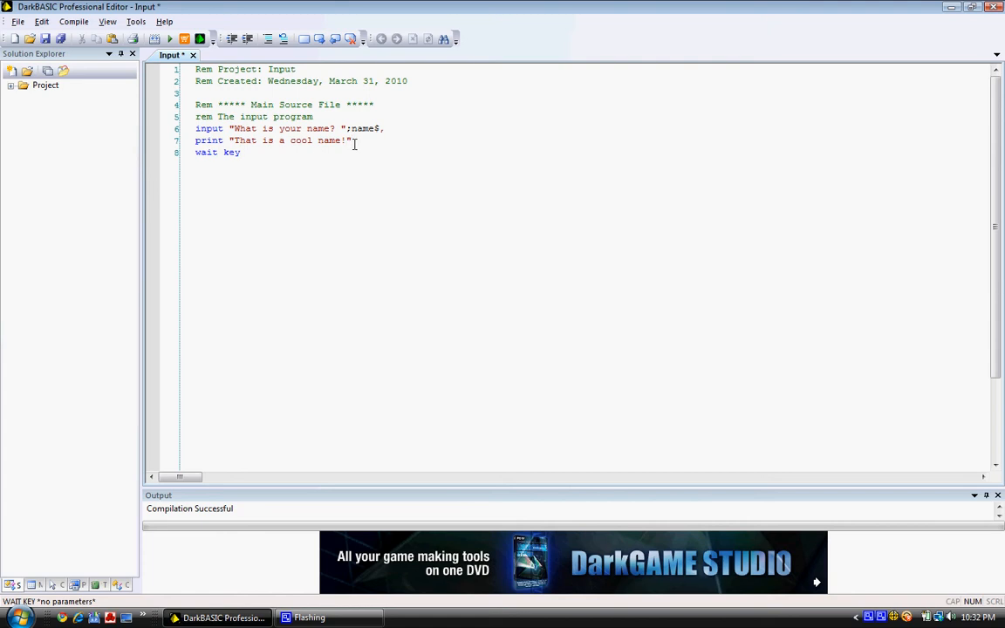
left_click(198, 39)
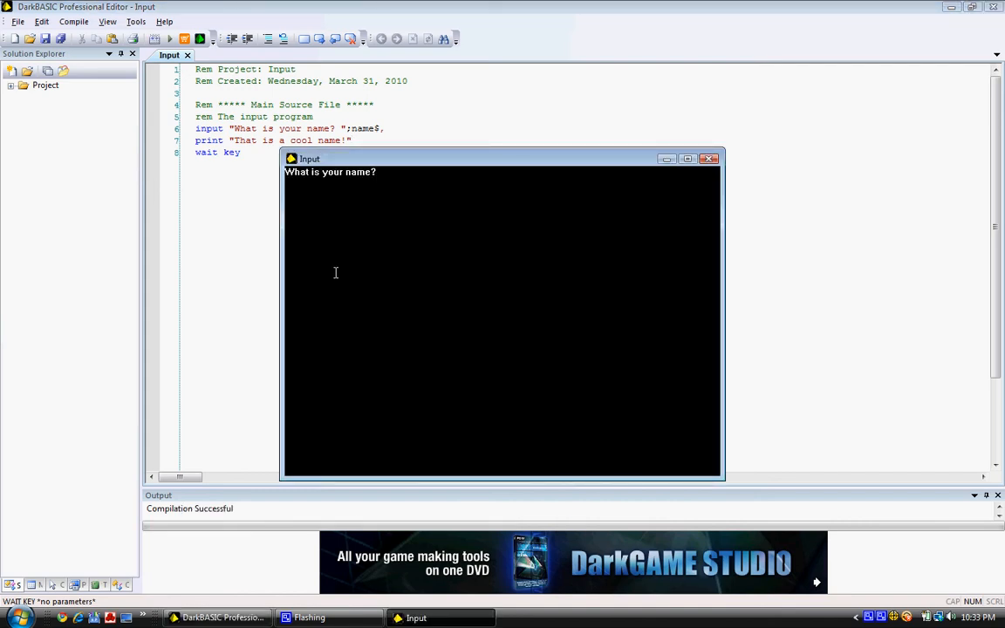
Answer the prompt with Conner and close the program after its reply
type("Conner")
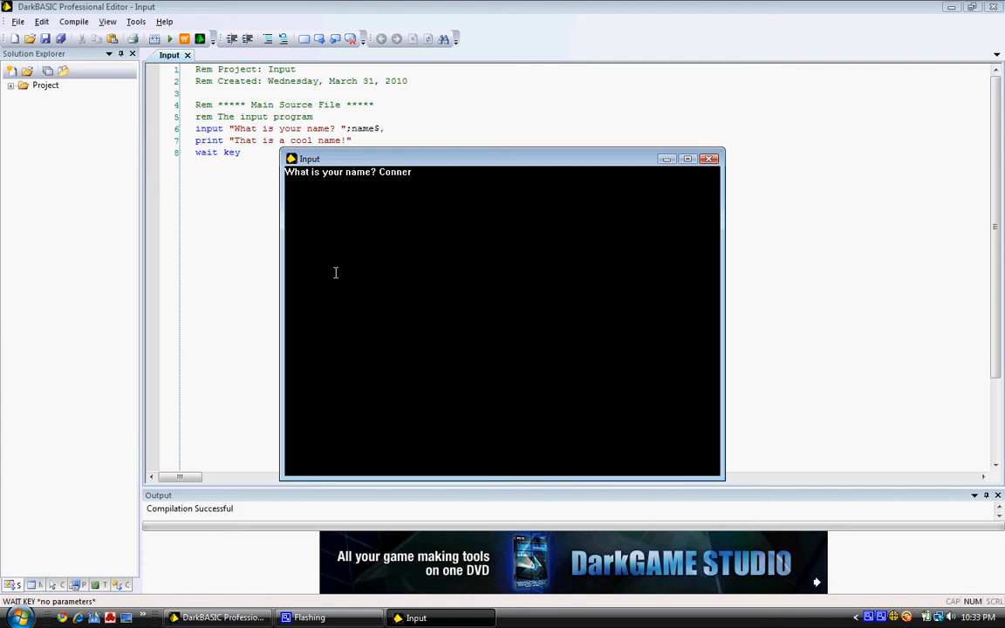
mouse_move(391, 153)
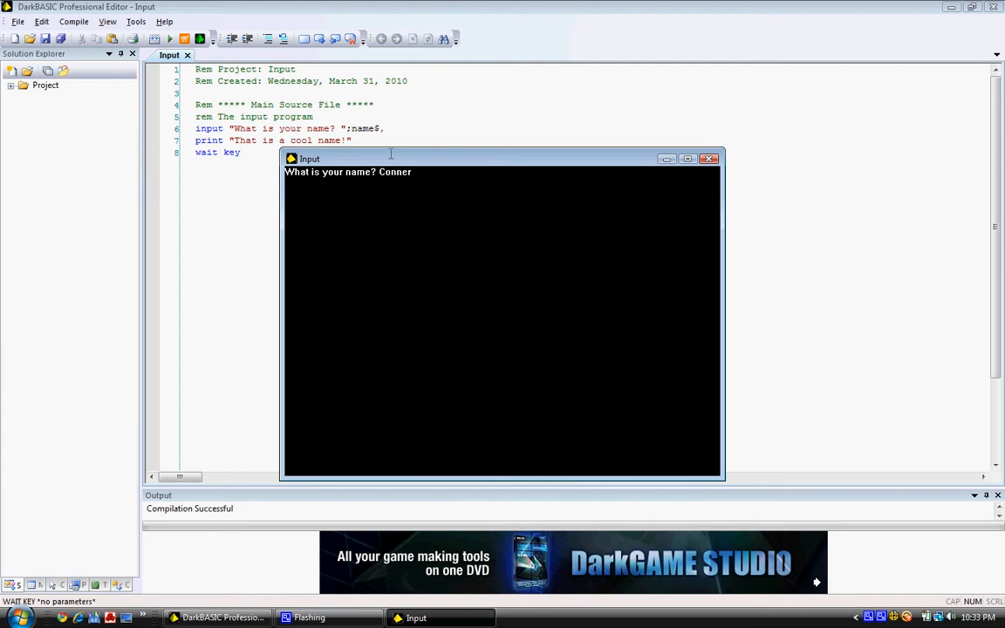
mouse_move(373, 174)
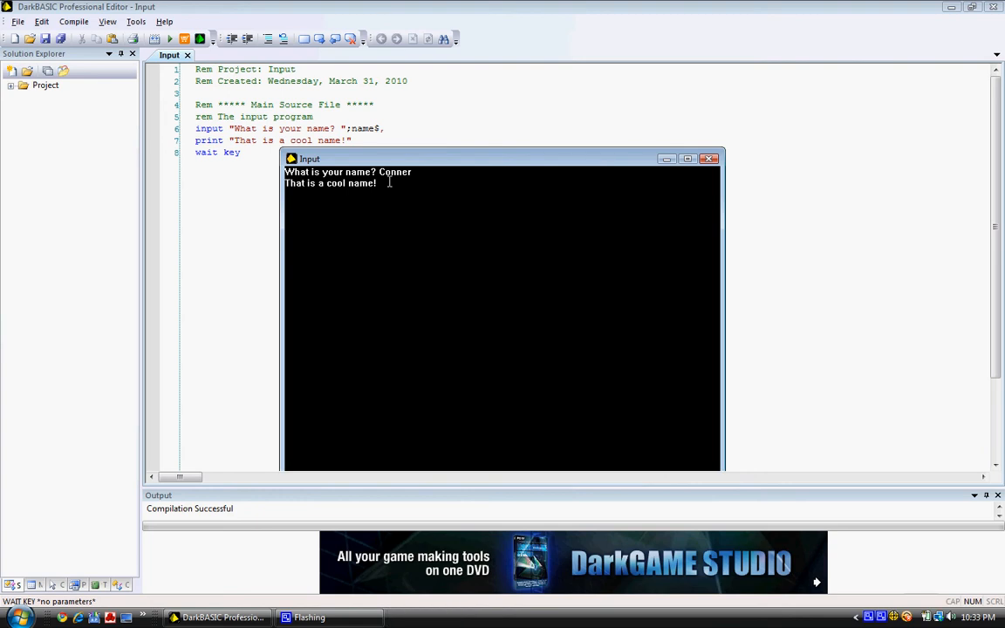
left_click(709, 157)
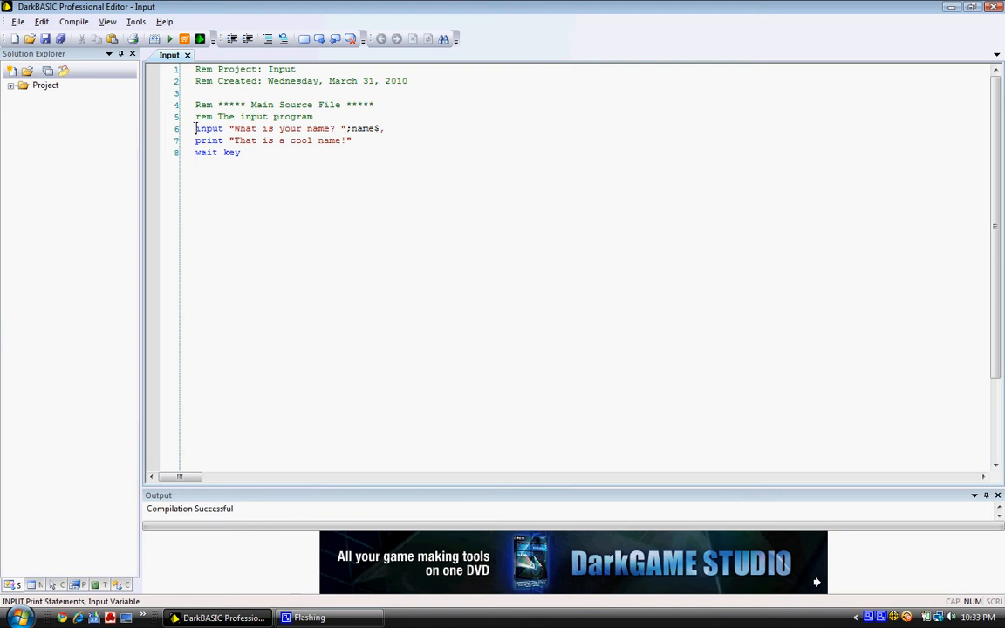
Delete the comma after name$ and insert a blank line before wait key
double_click(208, 128)
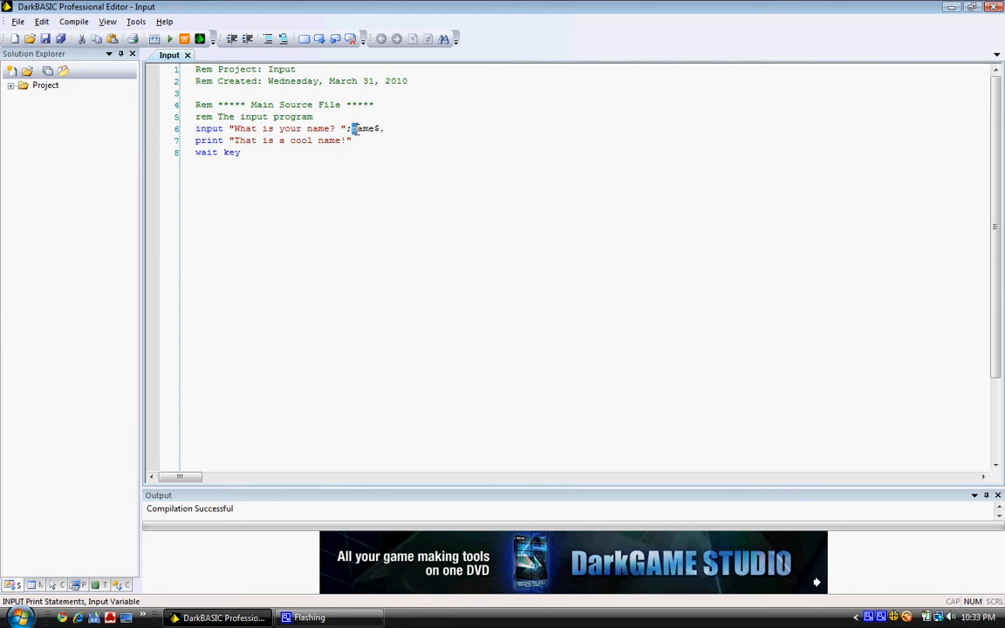
double_click(364, 128)
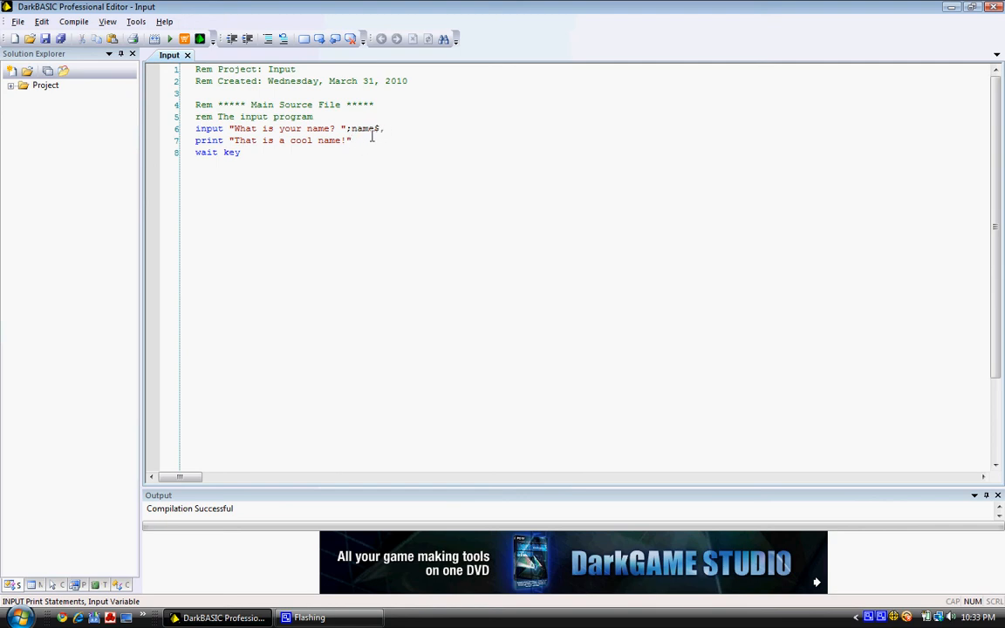
mouse_move(524, 190)
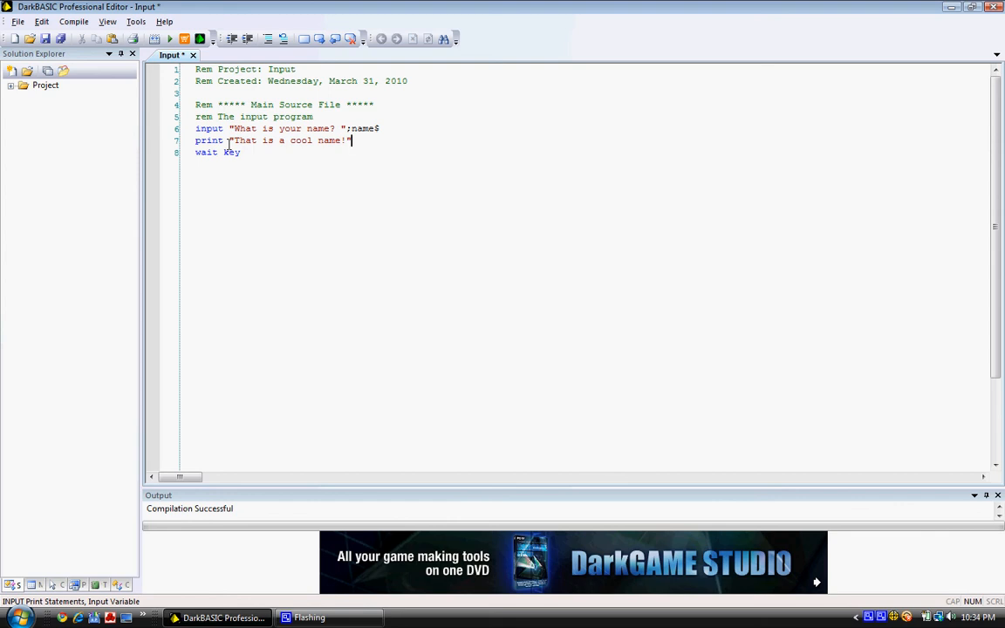
left_click(242, 152)
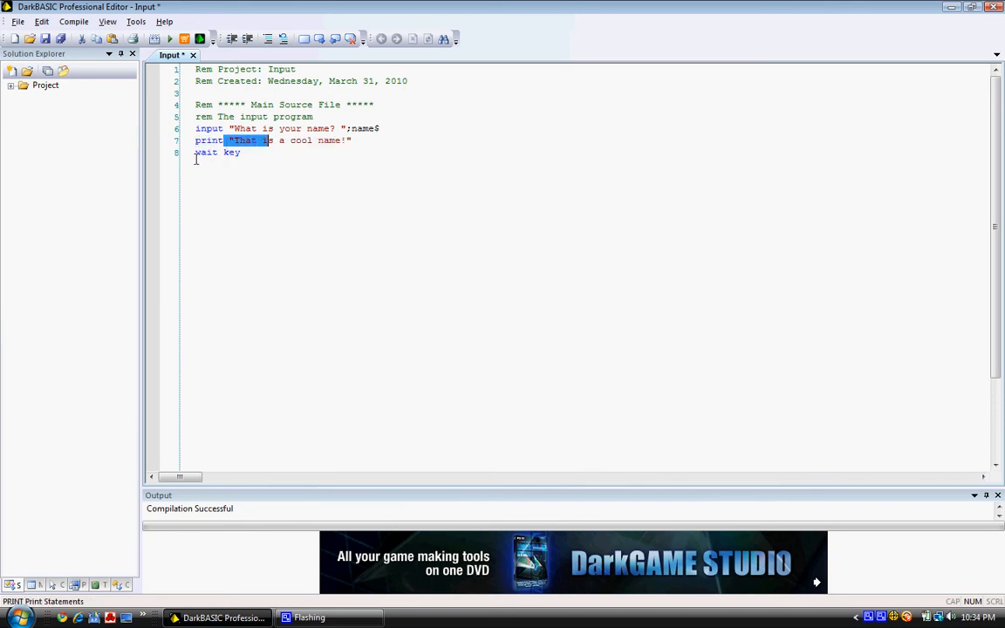
left_click(259, 152)
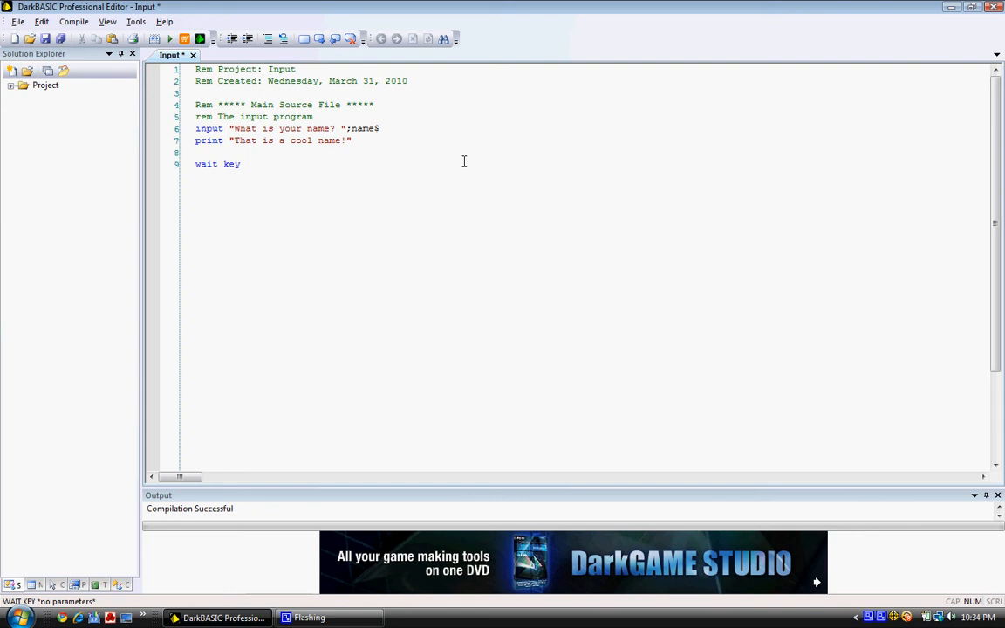
Type 'rem wait for a key to end program' on the blank line
type("rem wait")
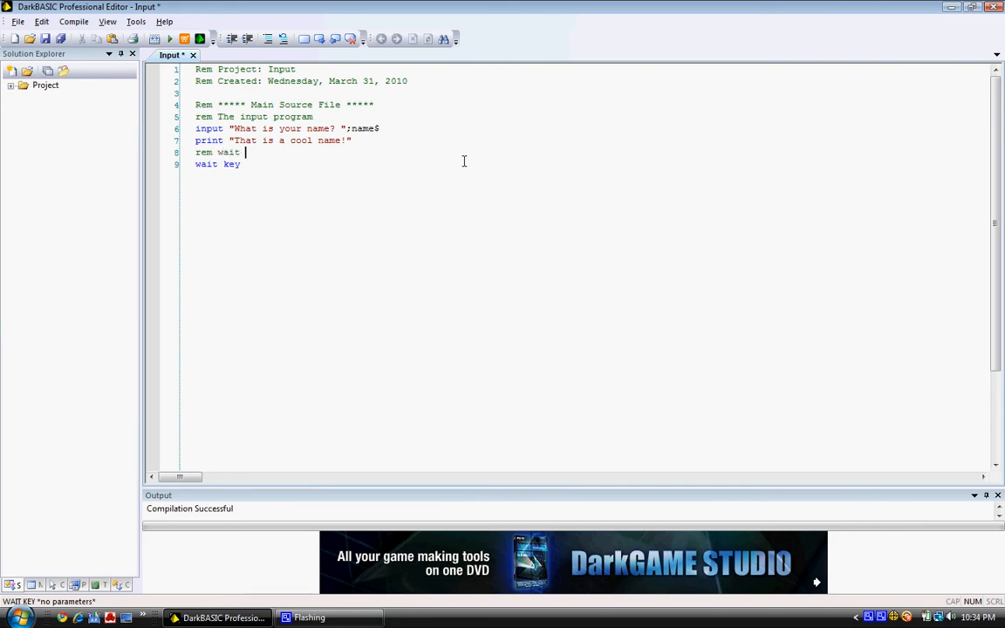
type("for a k")
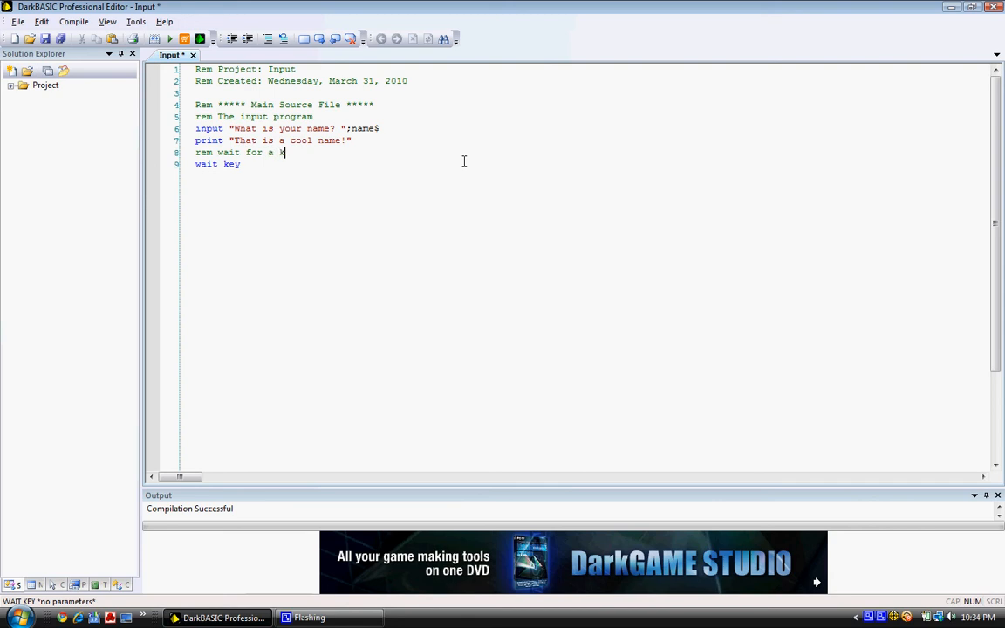
type("ey to end")
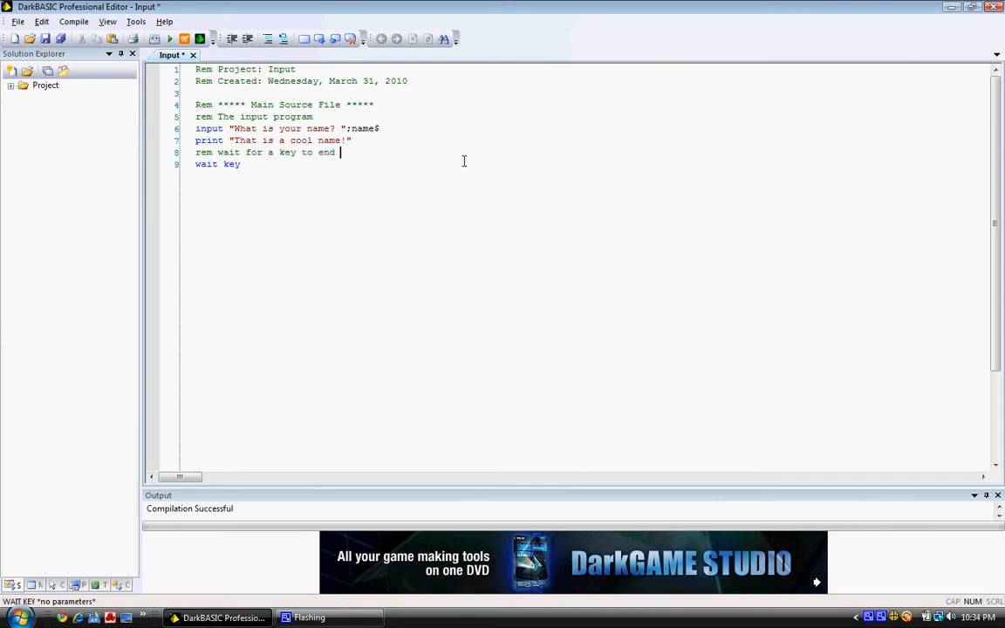
type("progr")
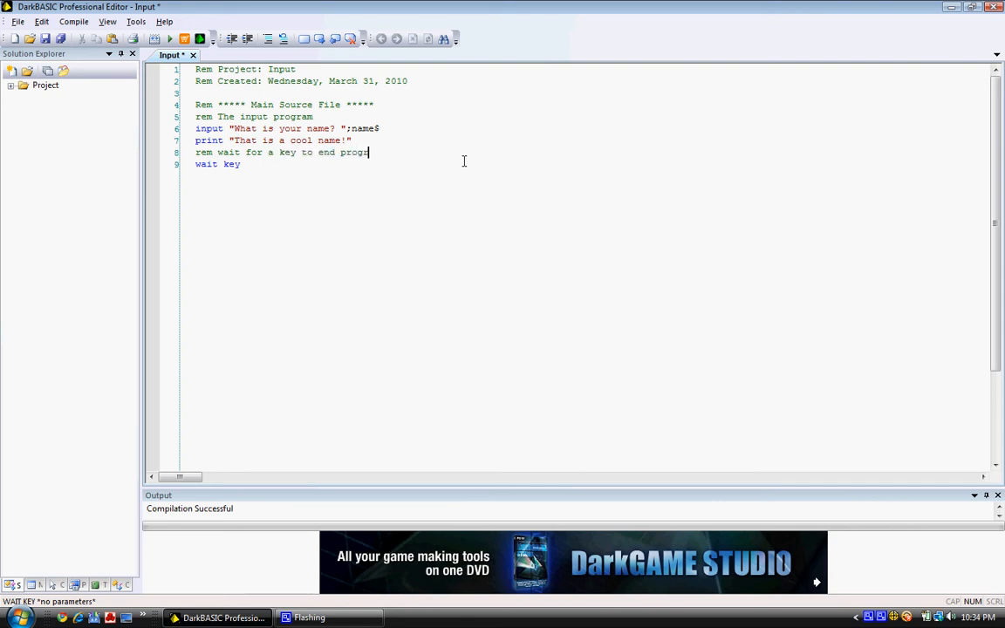
Add the comment 'rem respond to his input' above the print line
left_click(379, 129)
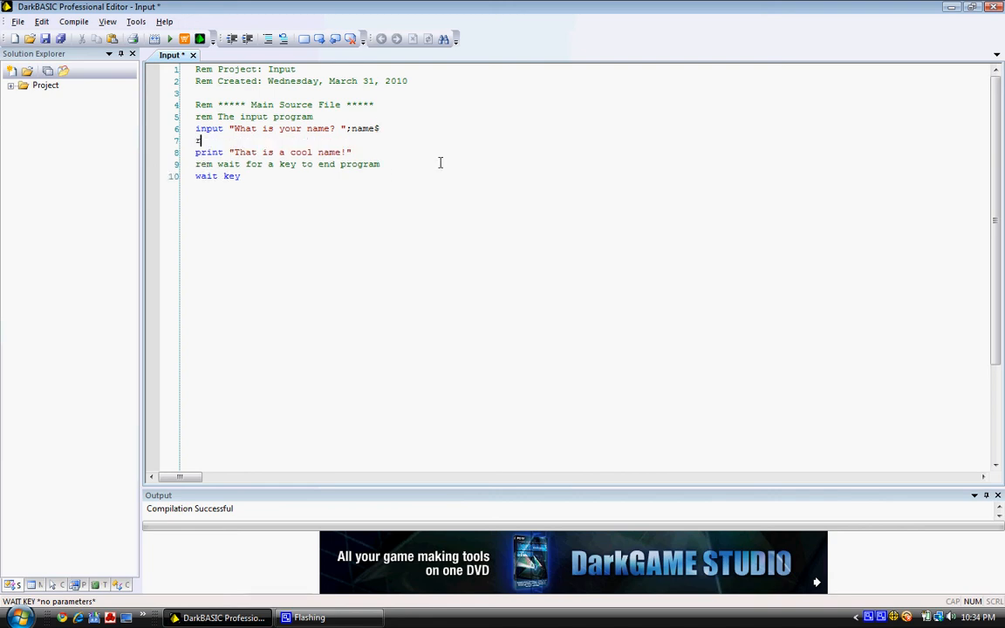
type("rem")
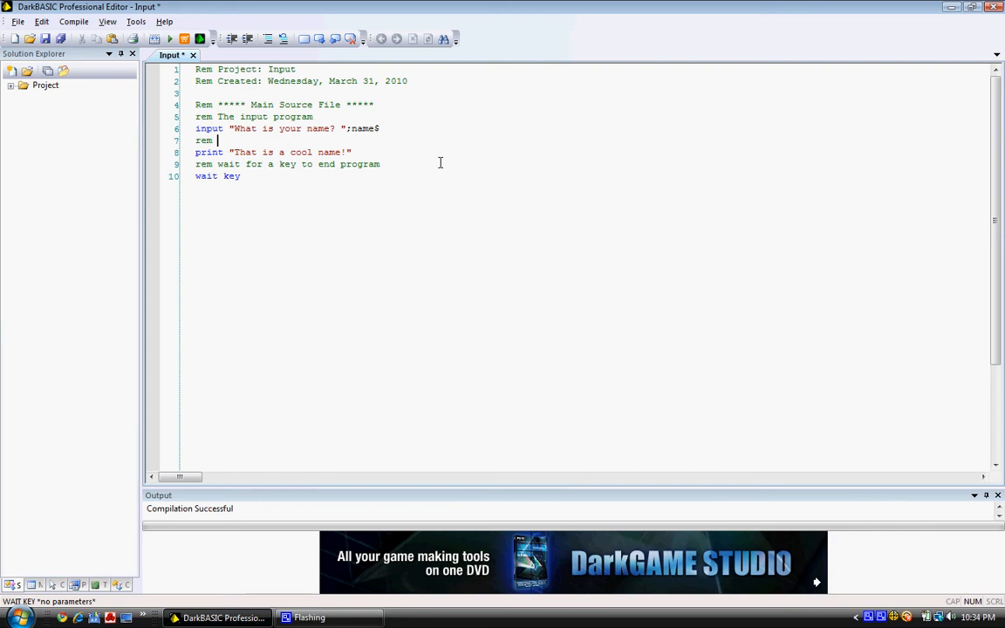
type("respnd")
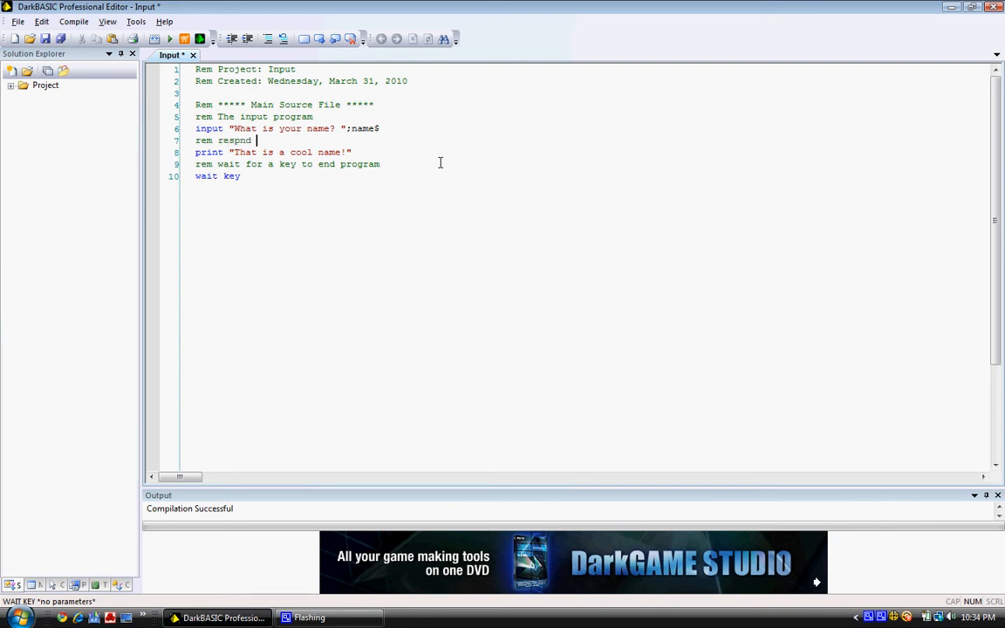
key("BackSpace")
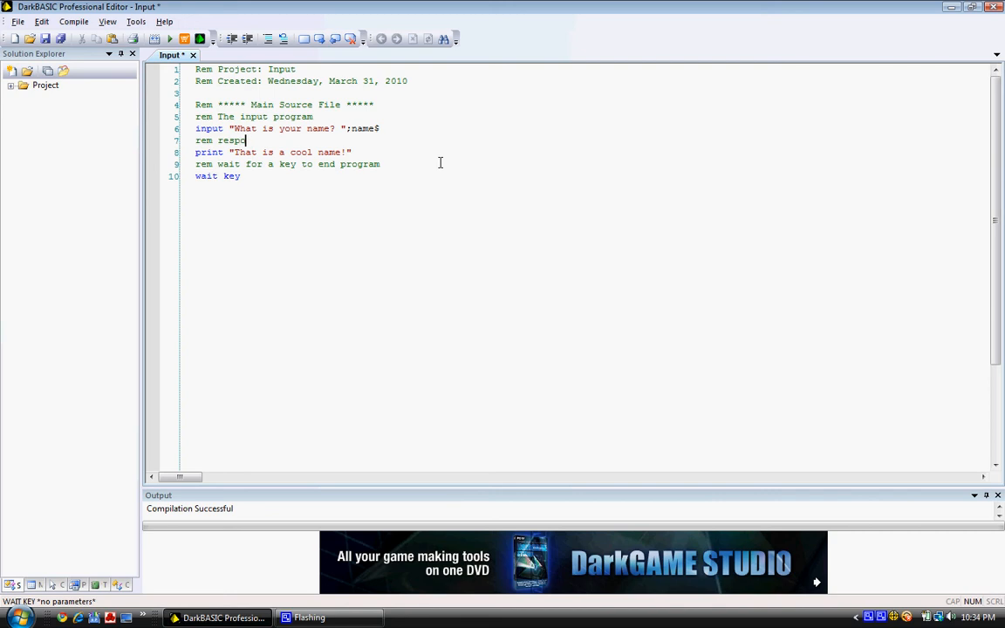
type("nd to his")
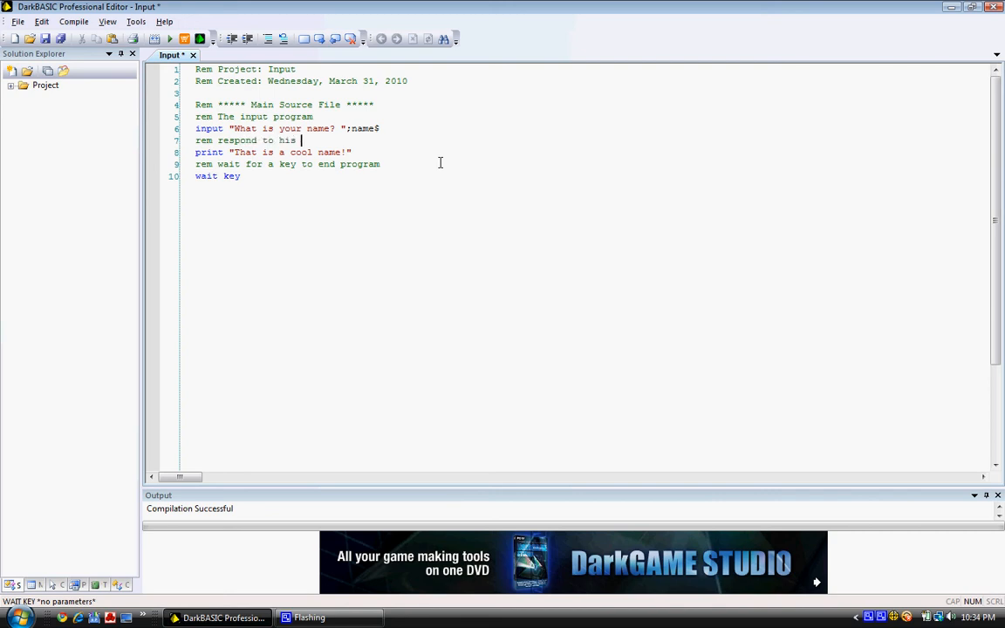
type("input")
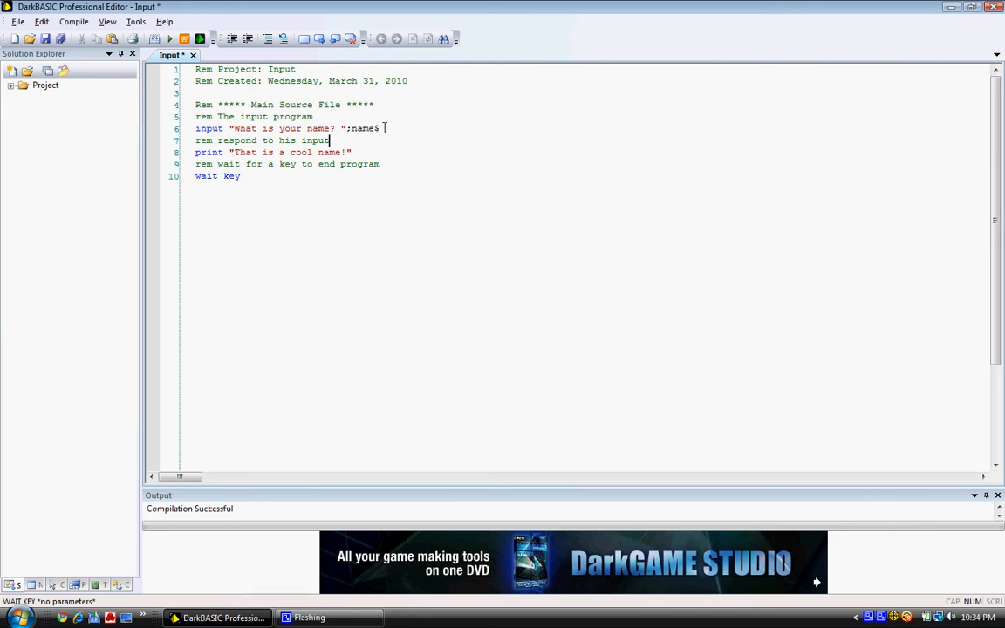
mouse_move(424, 192)
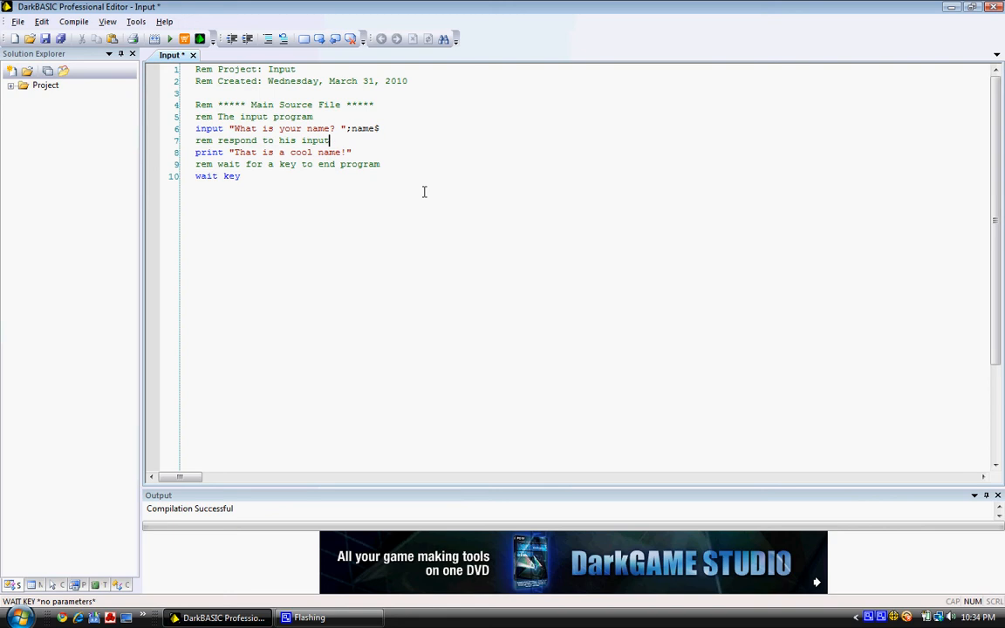
left_click(345, 128)
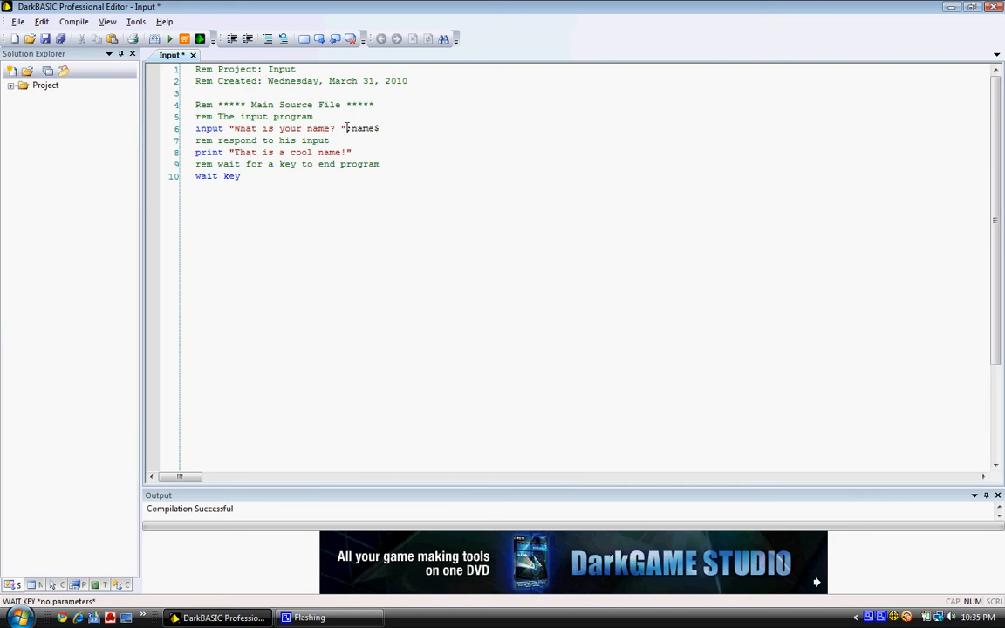
double_click(362, 129)
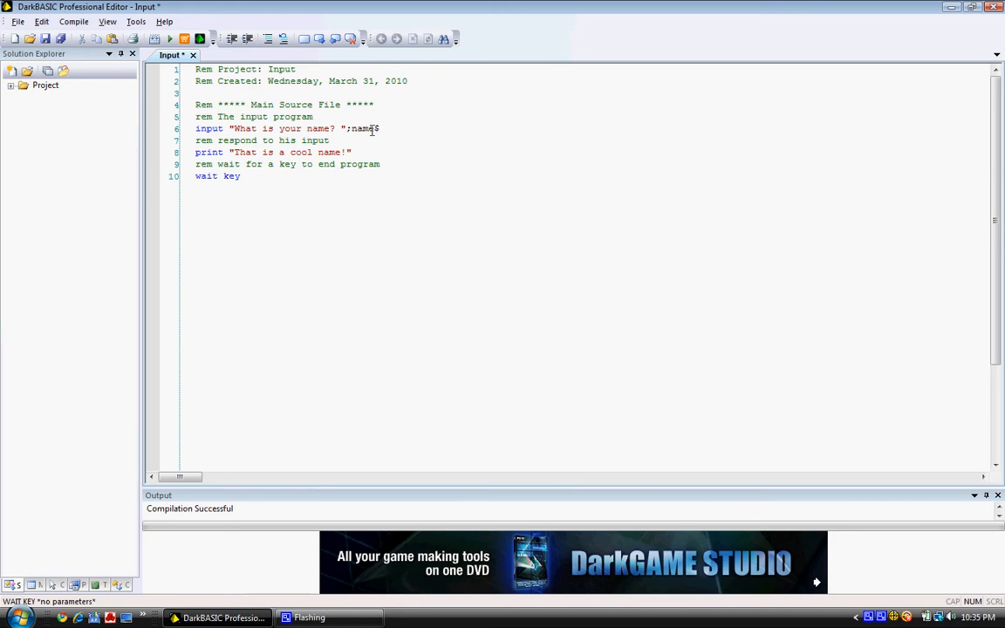
double_click(362, 129)
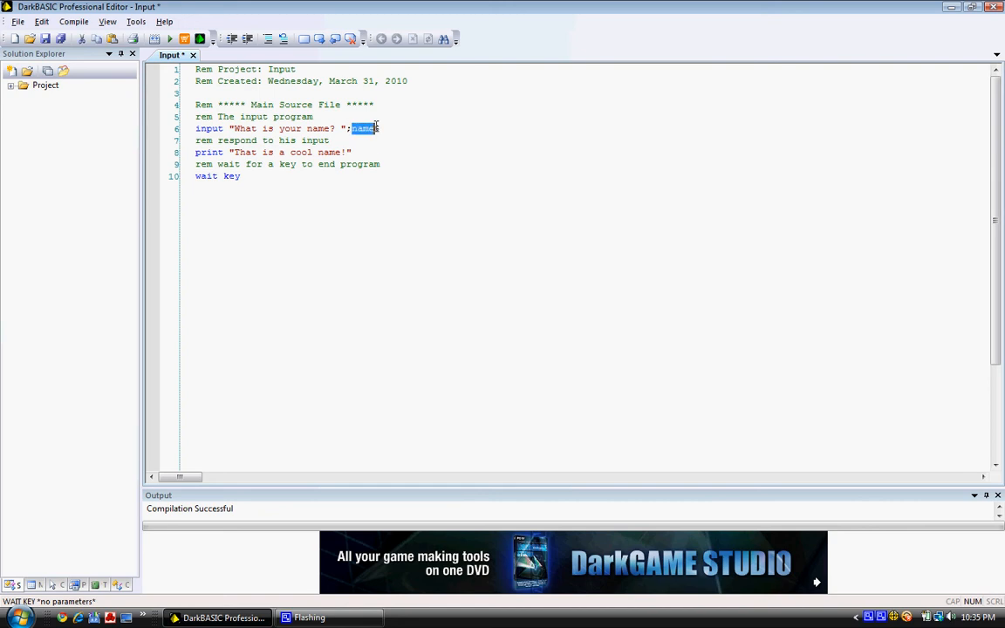